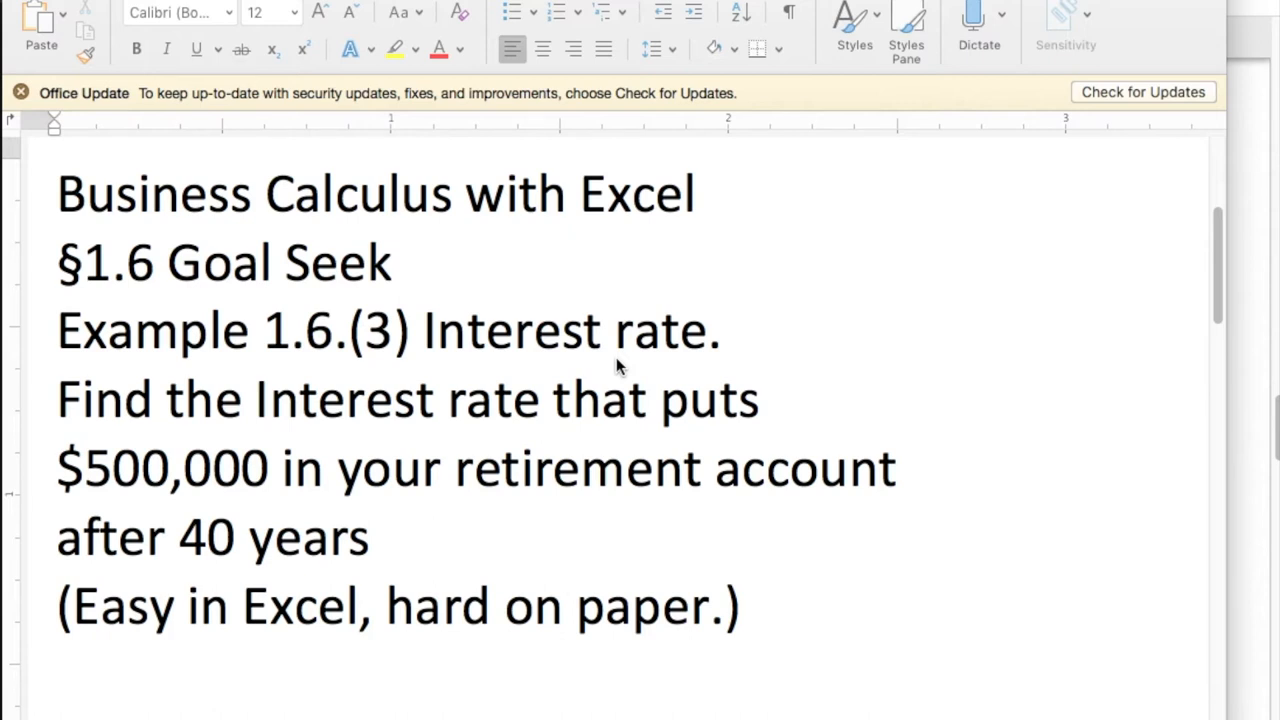
mouse_move(628, 350)
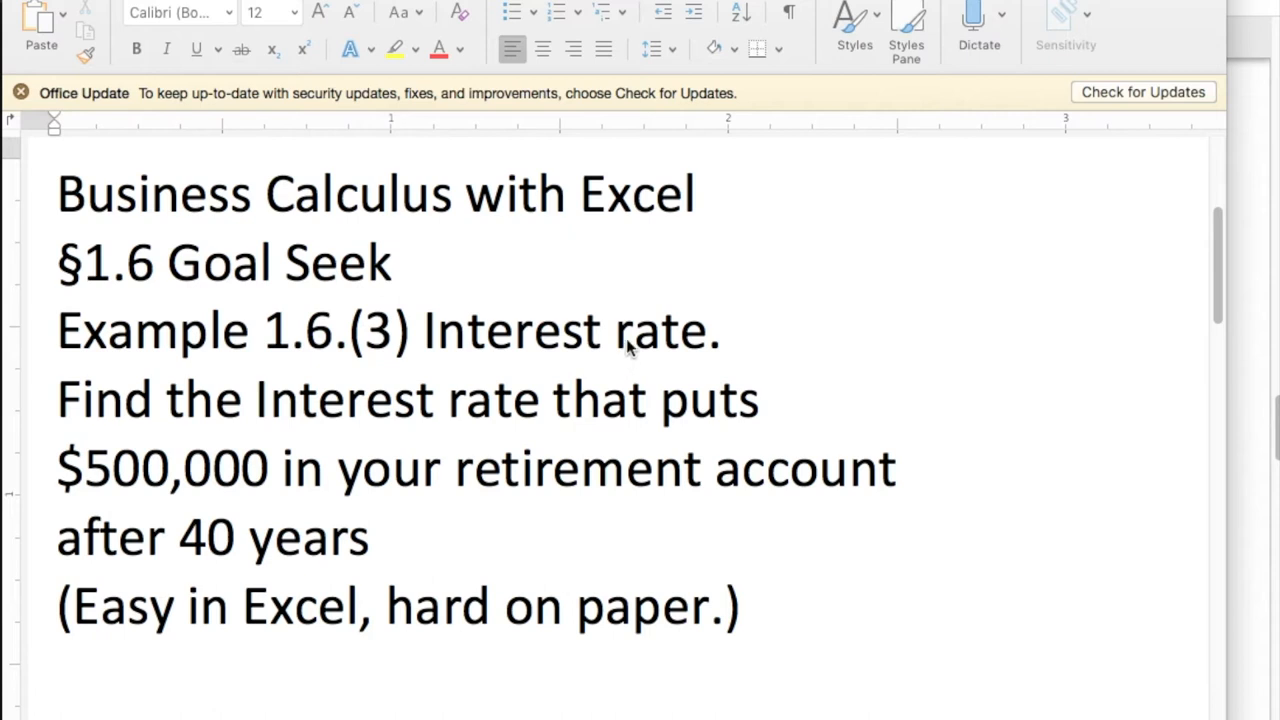
mouse_move(1248, 120)
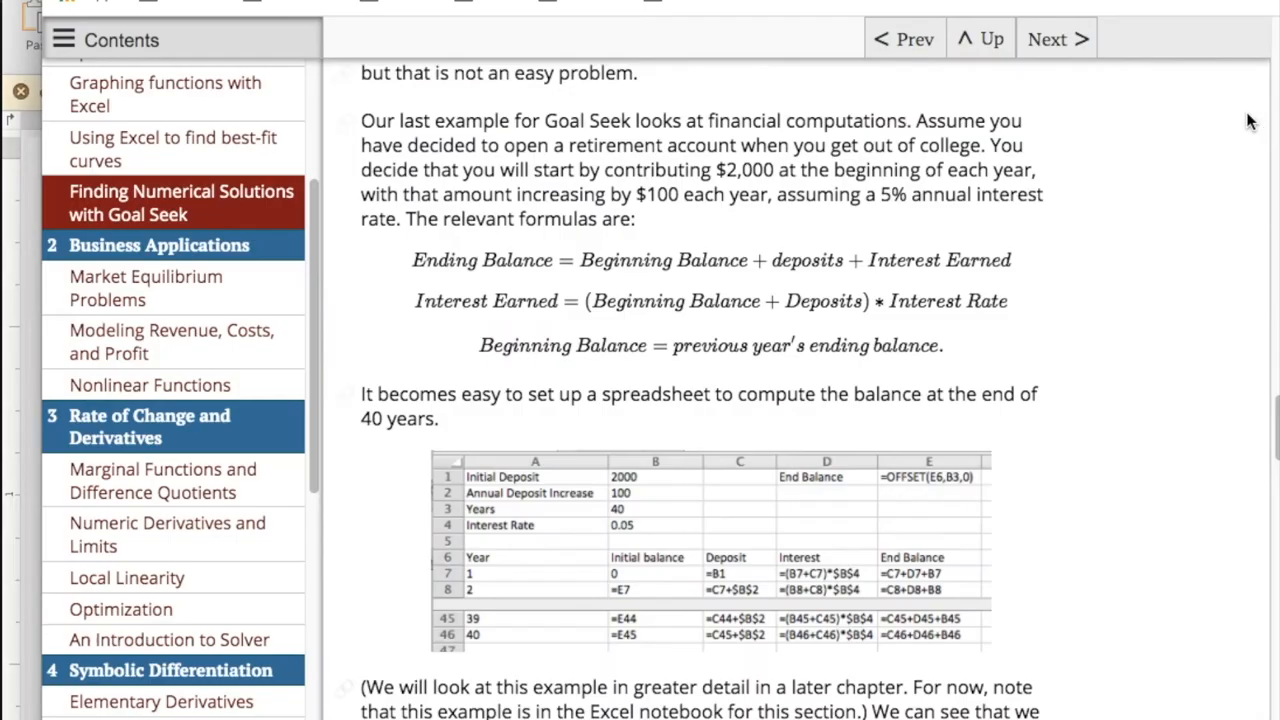
mouse_move(615, 202)
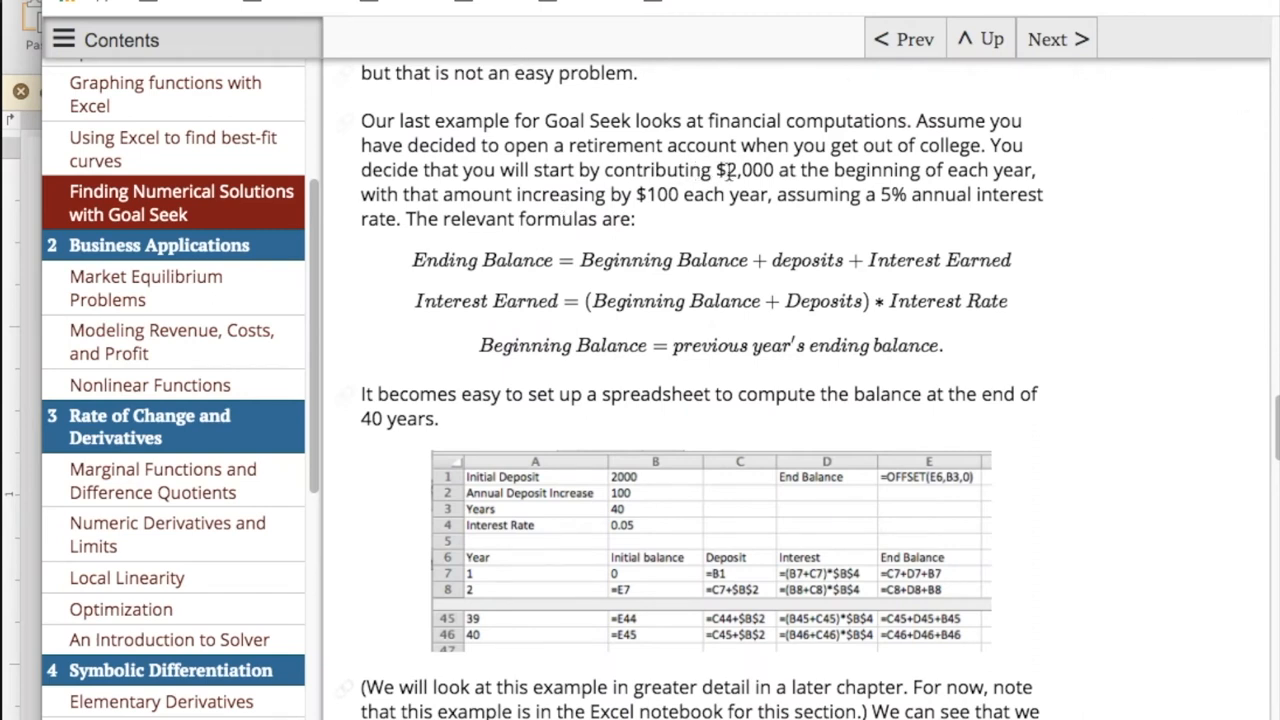
Highlight the Ending Balance formula, then display all cell formulas for the 40 years instead of values.
drag(722, 169, 890, 169)
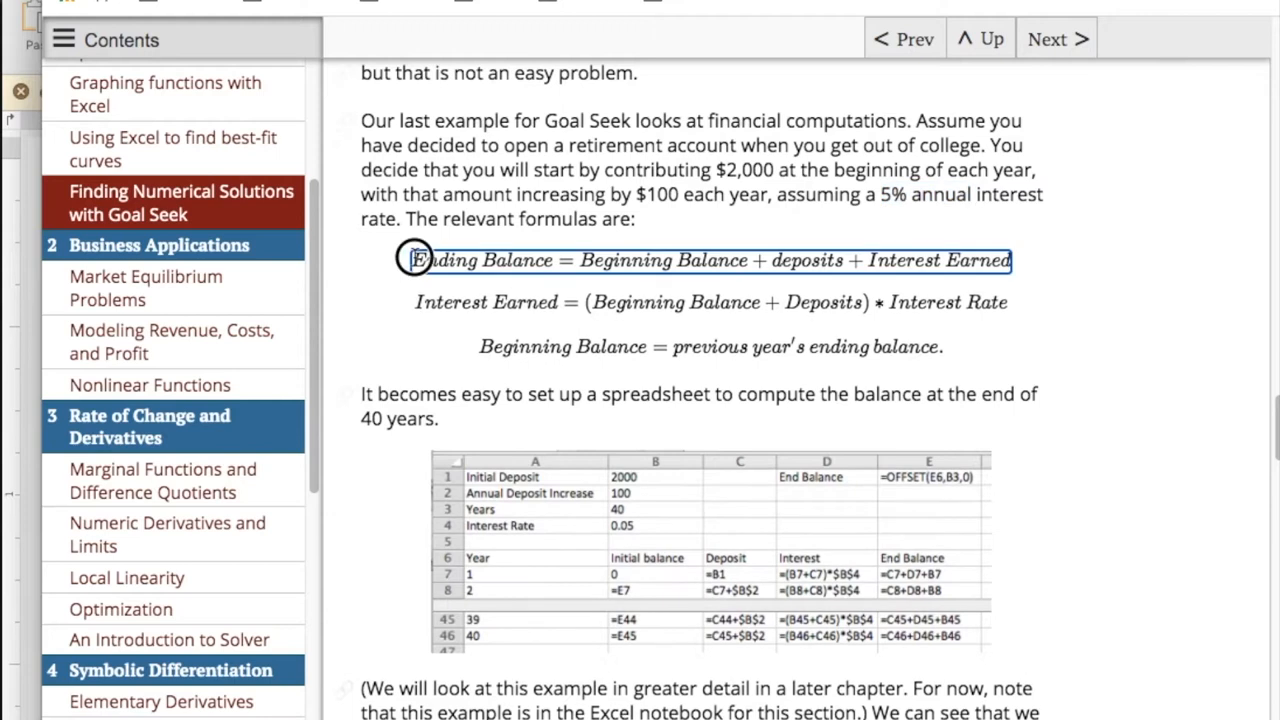
drag(415, 260, 1005, 262)
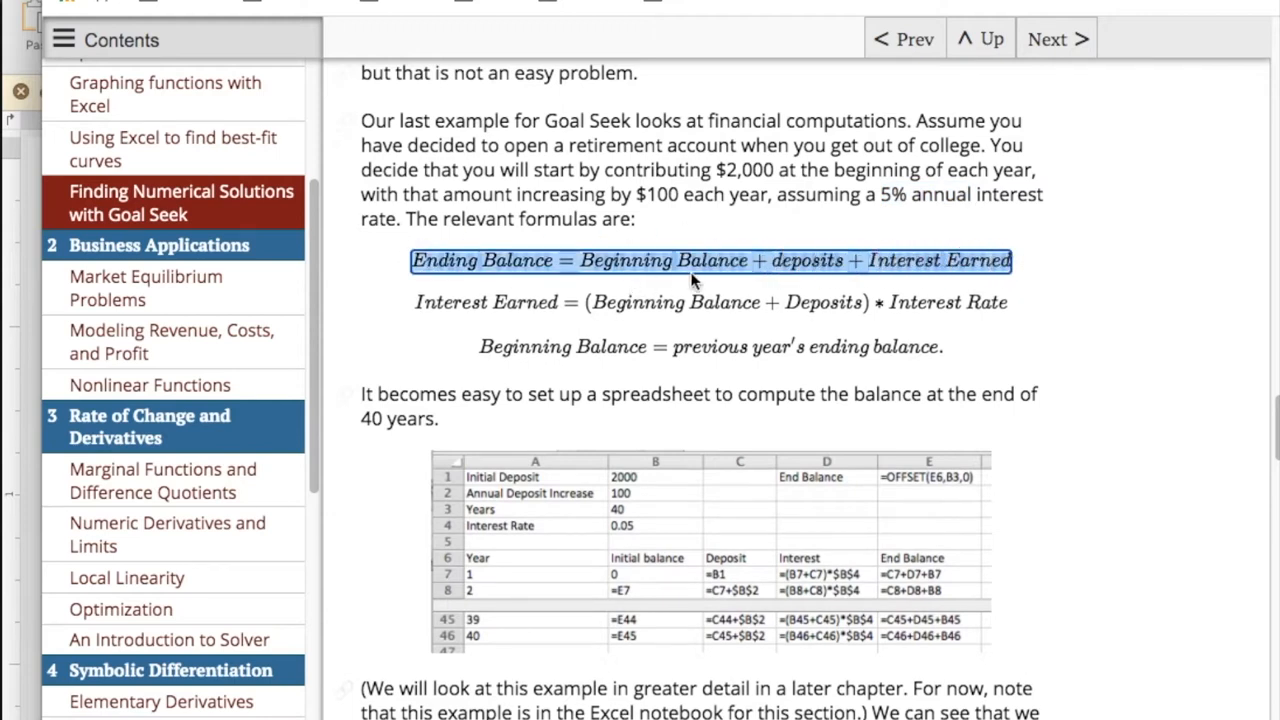
mouse_move(910, 282)
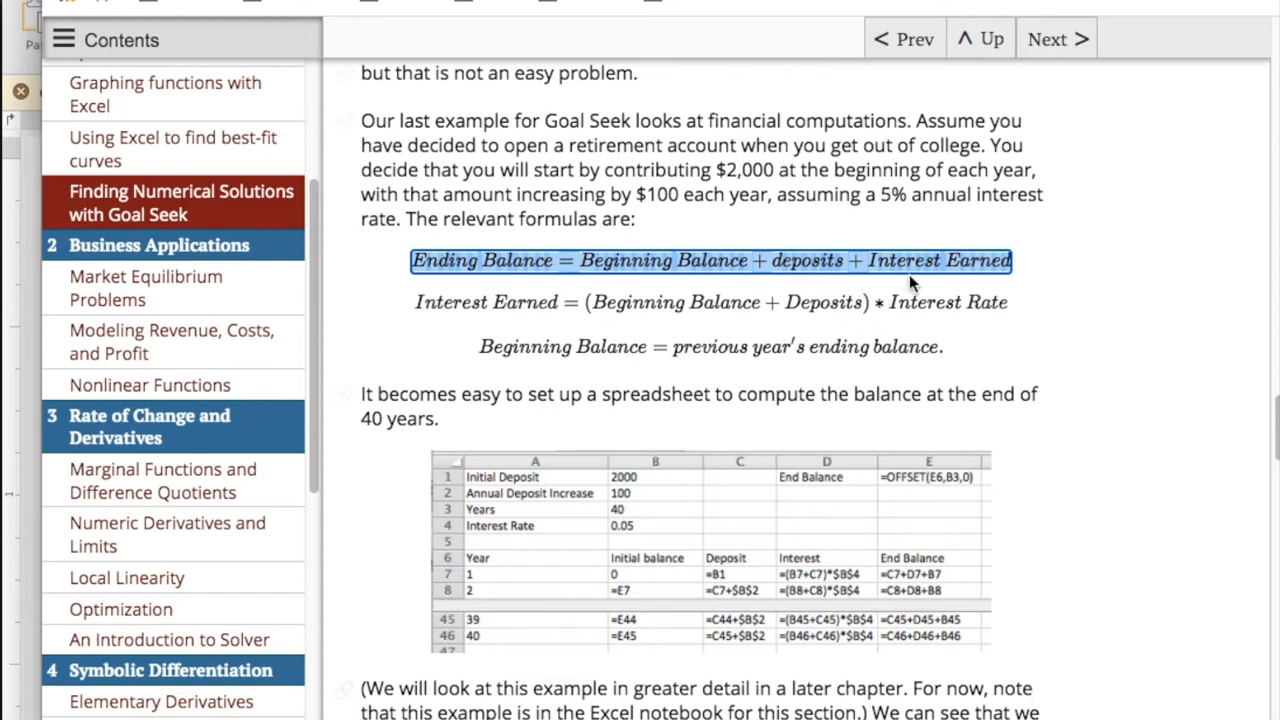
mouse_move(678, 328)
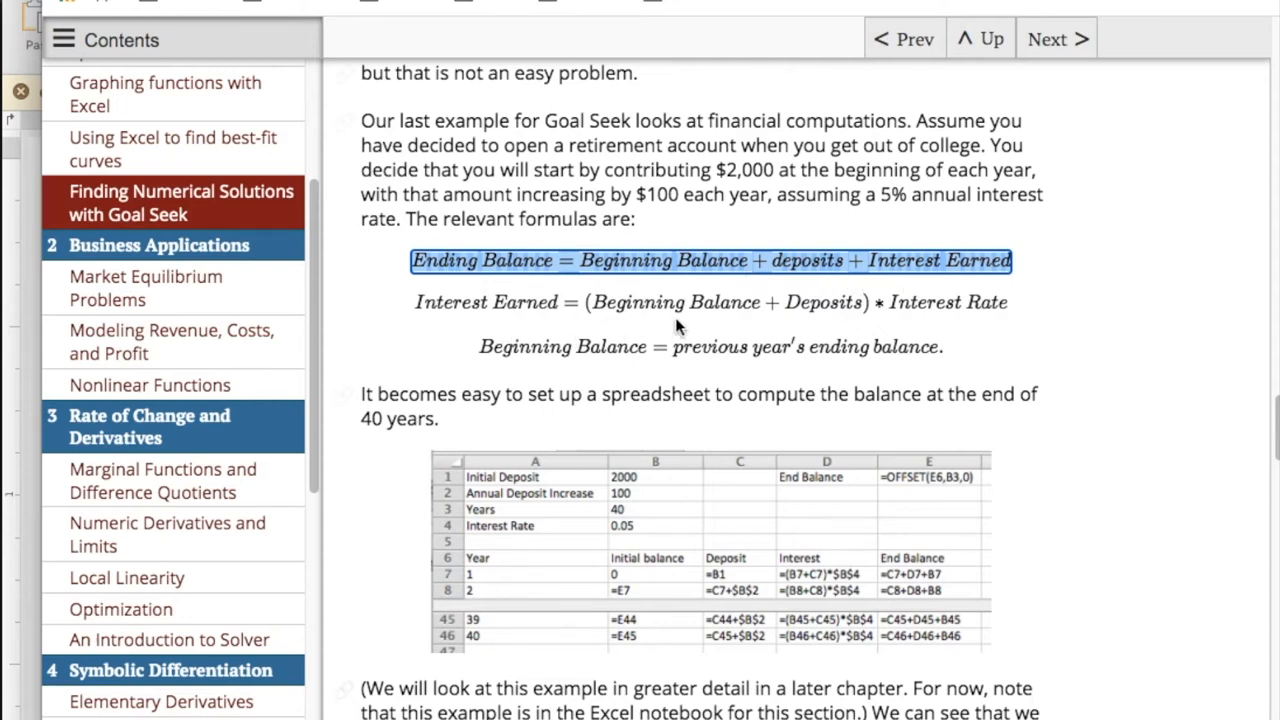
mouse_move(823, 296)
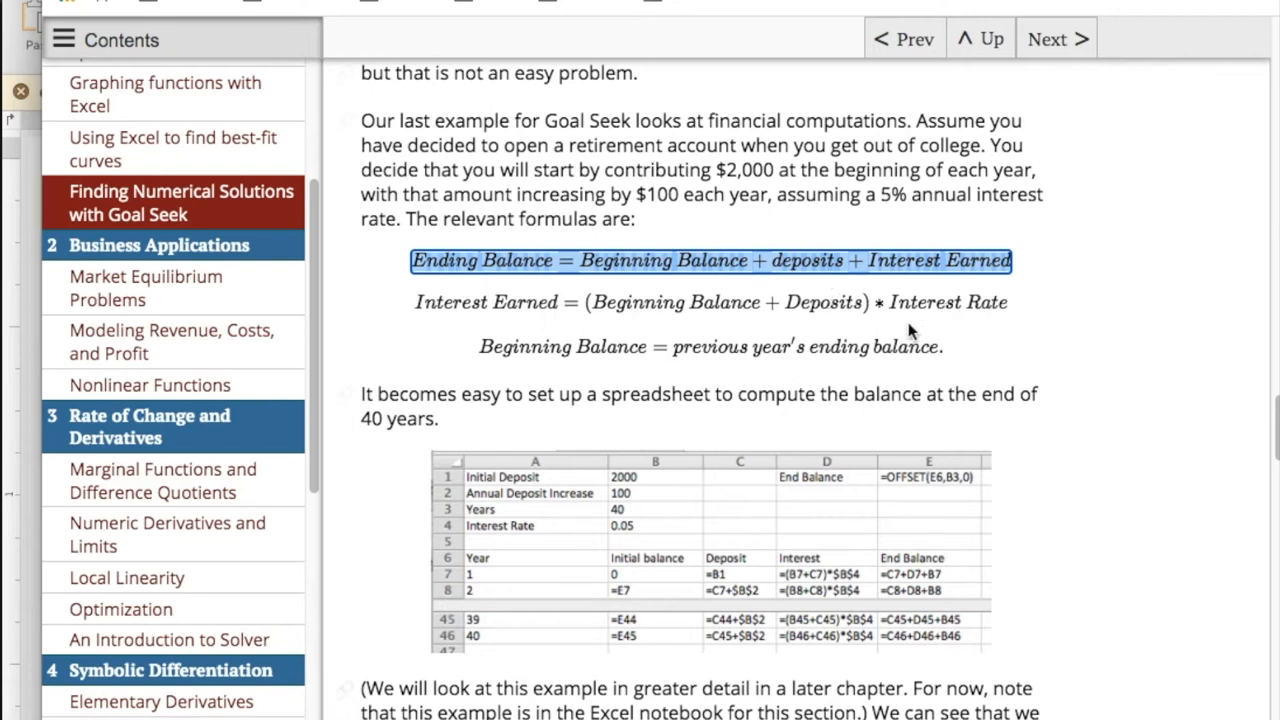
mouse_move(640, 350)
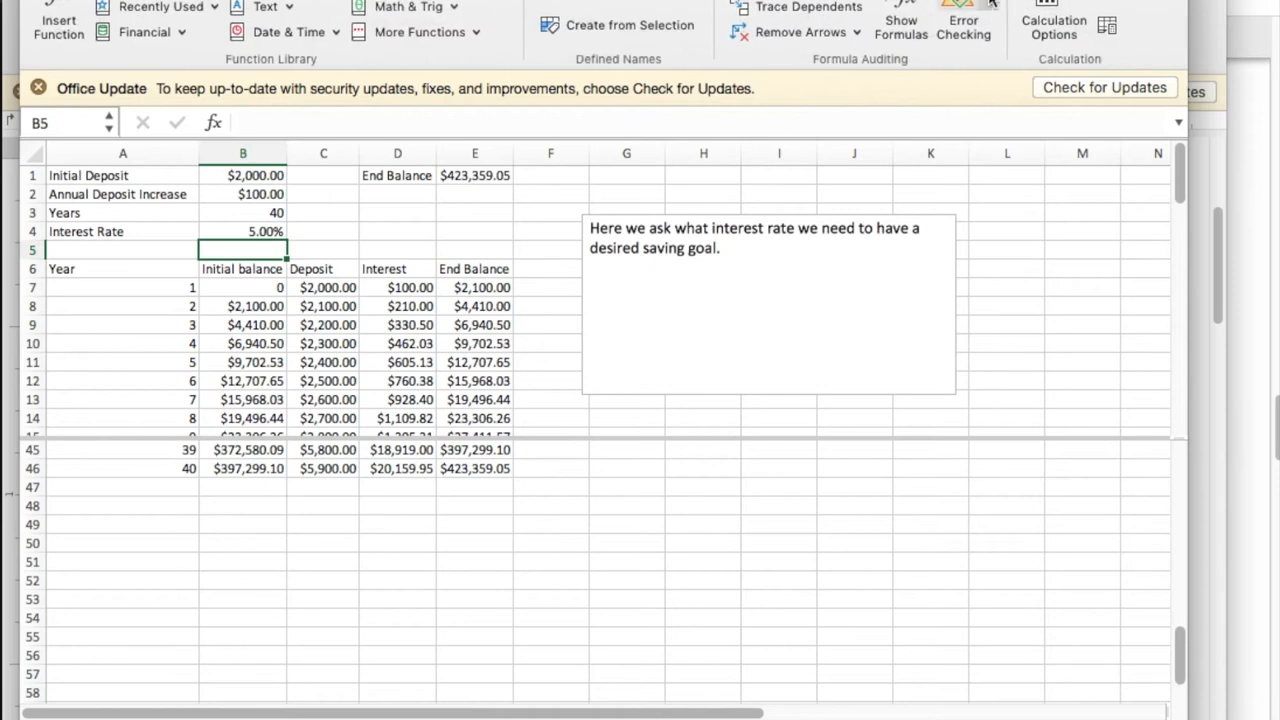
click(899, 27)
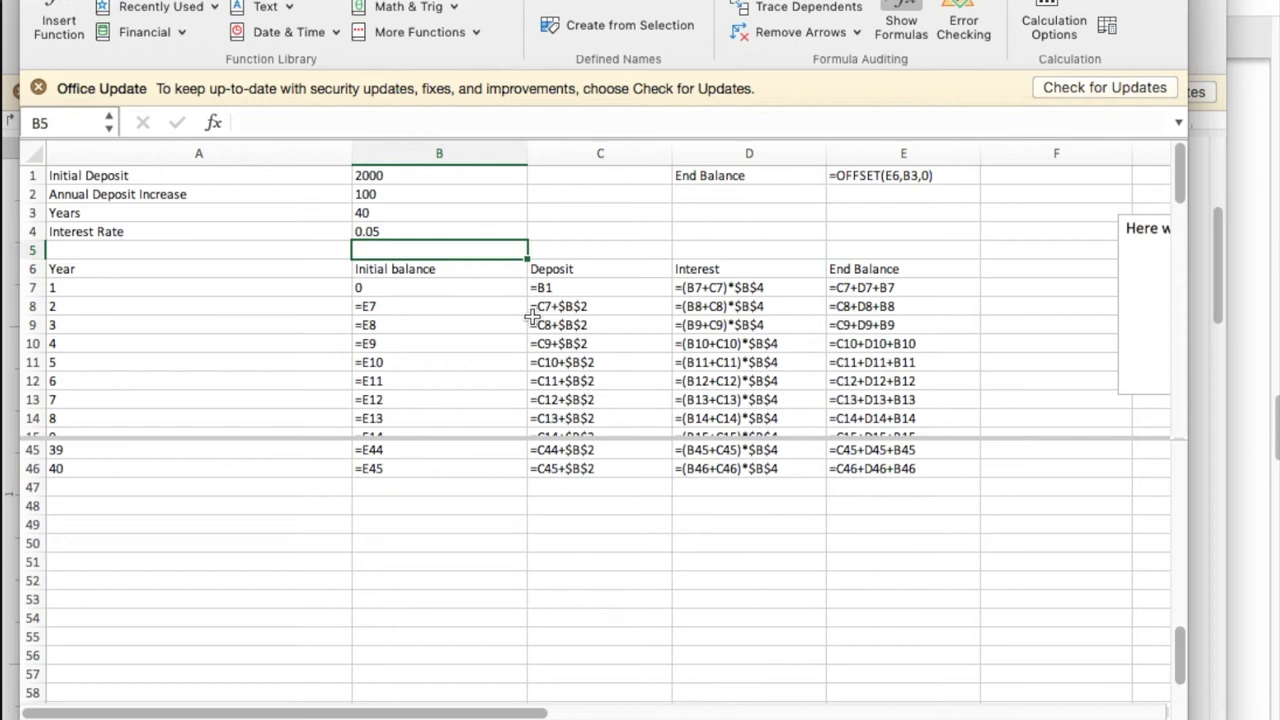
mouse_move(570, 303)
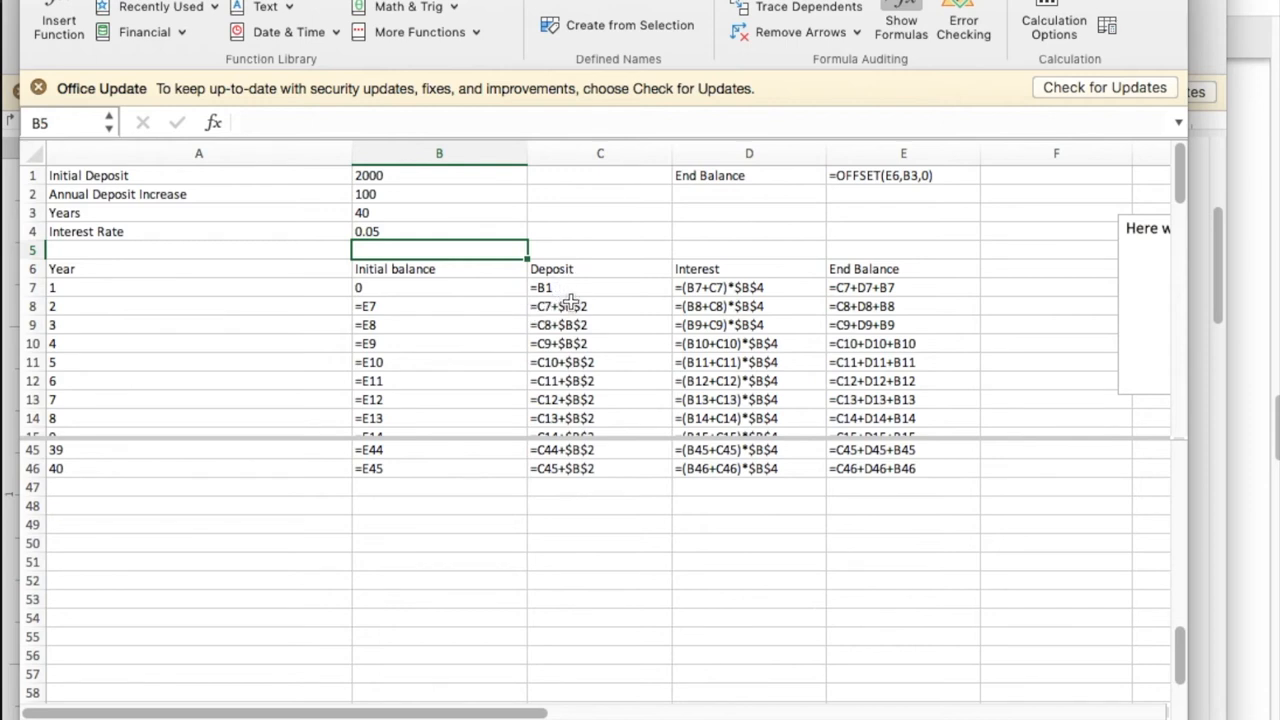
mouse_move(572, 306)
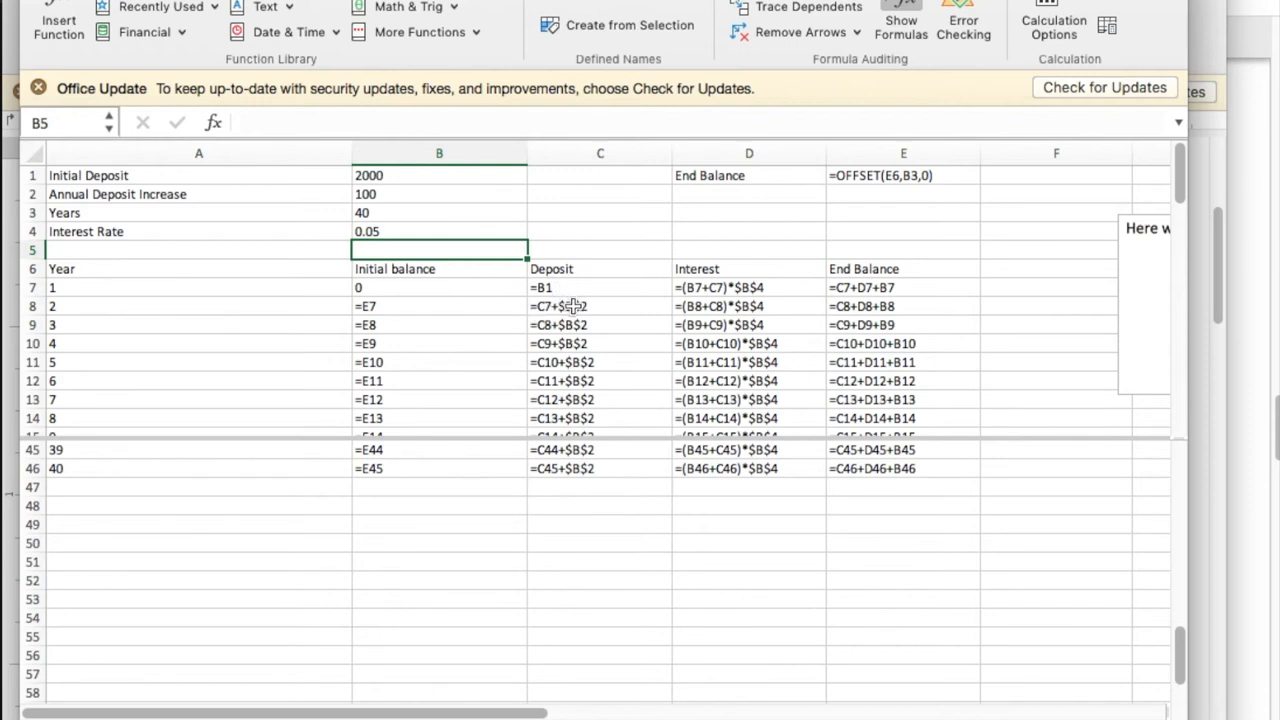
mouse_move(749, 300)
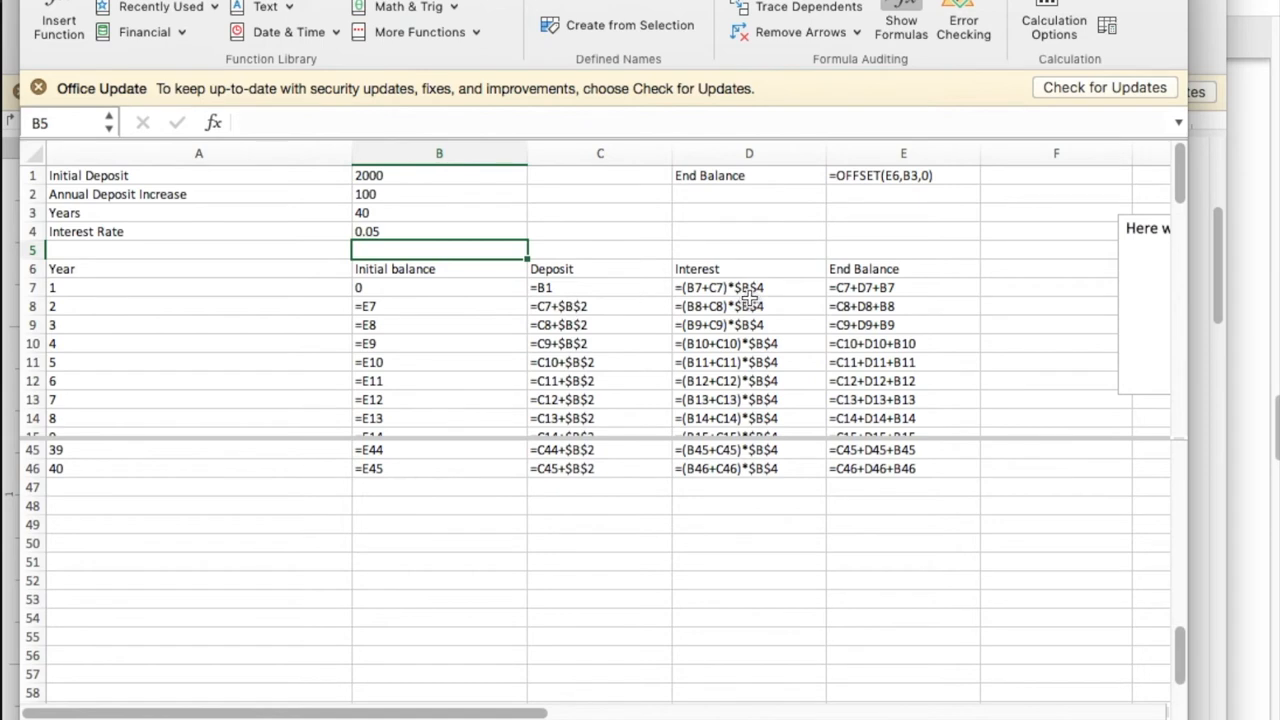
mouse_move(465, 281)
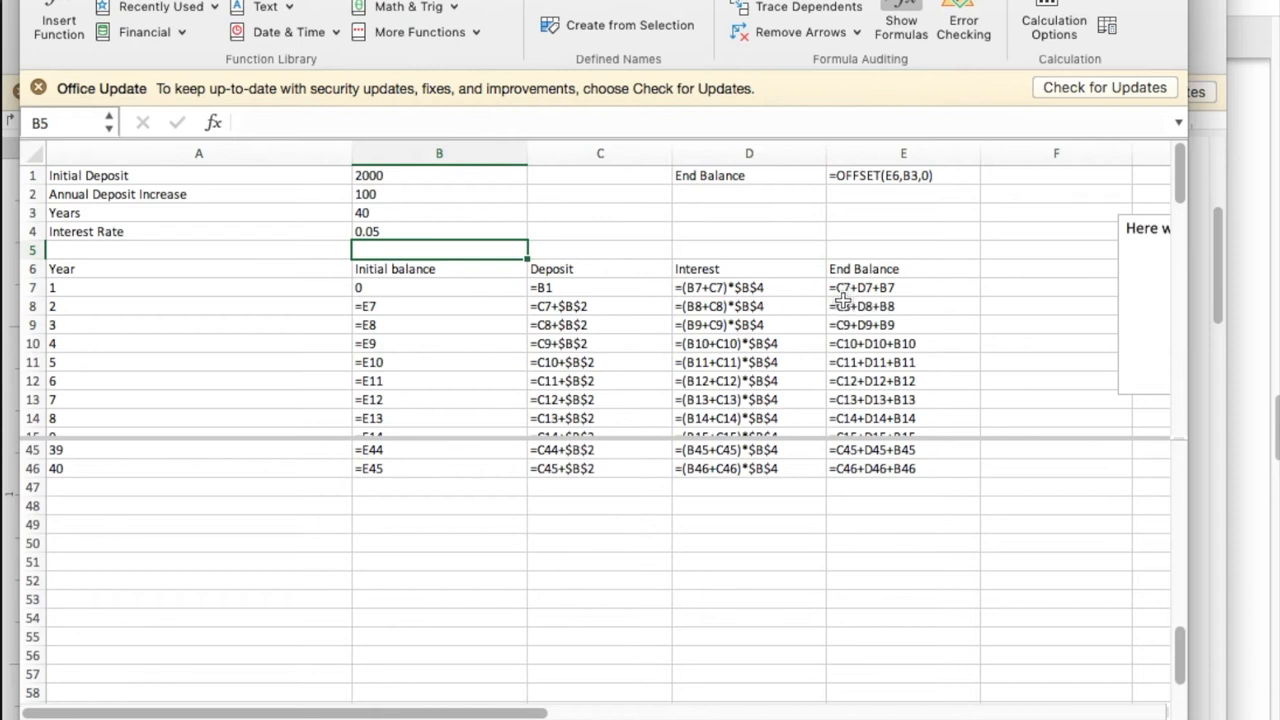
mouse_move(863, 302)
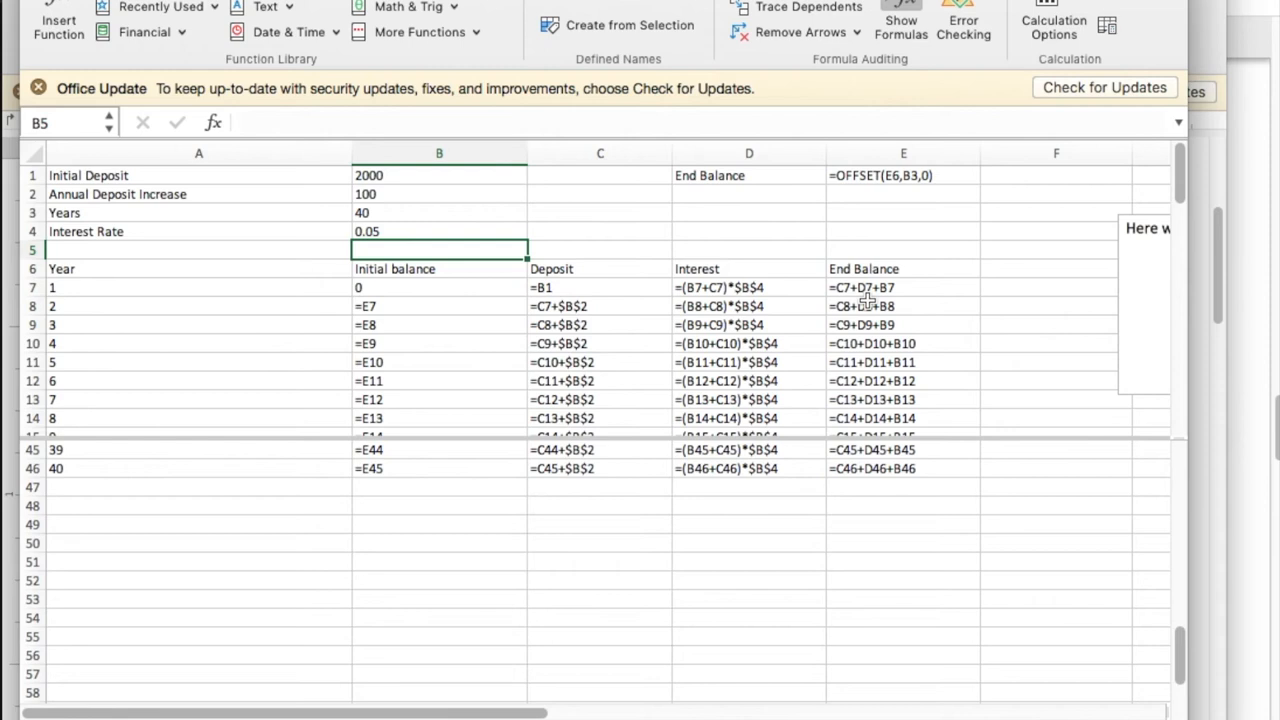
mouse_move(869, 301)
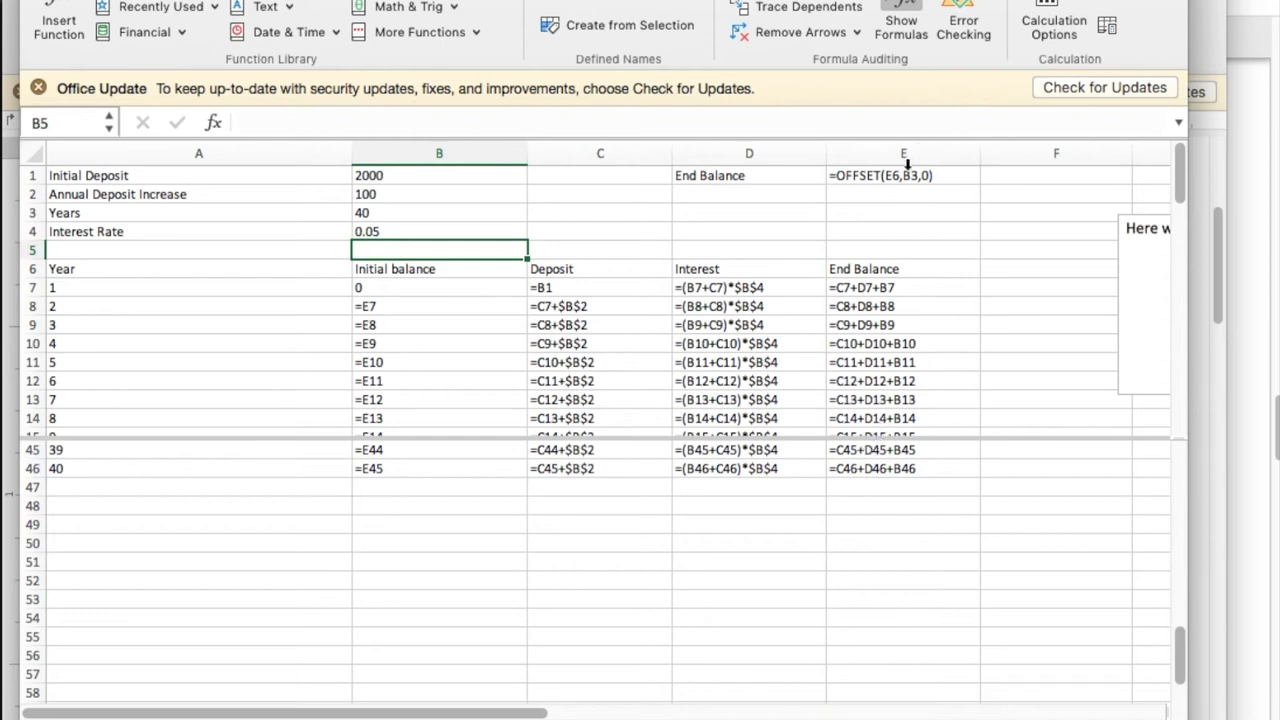
mouse_move(899, 172)
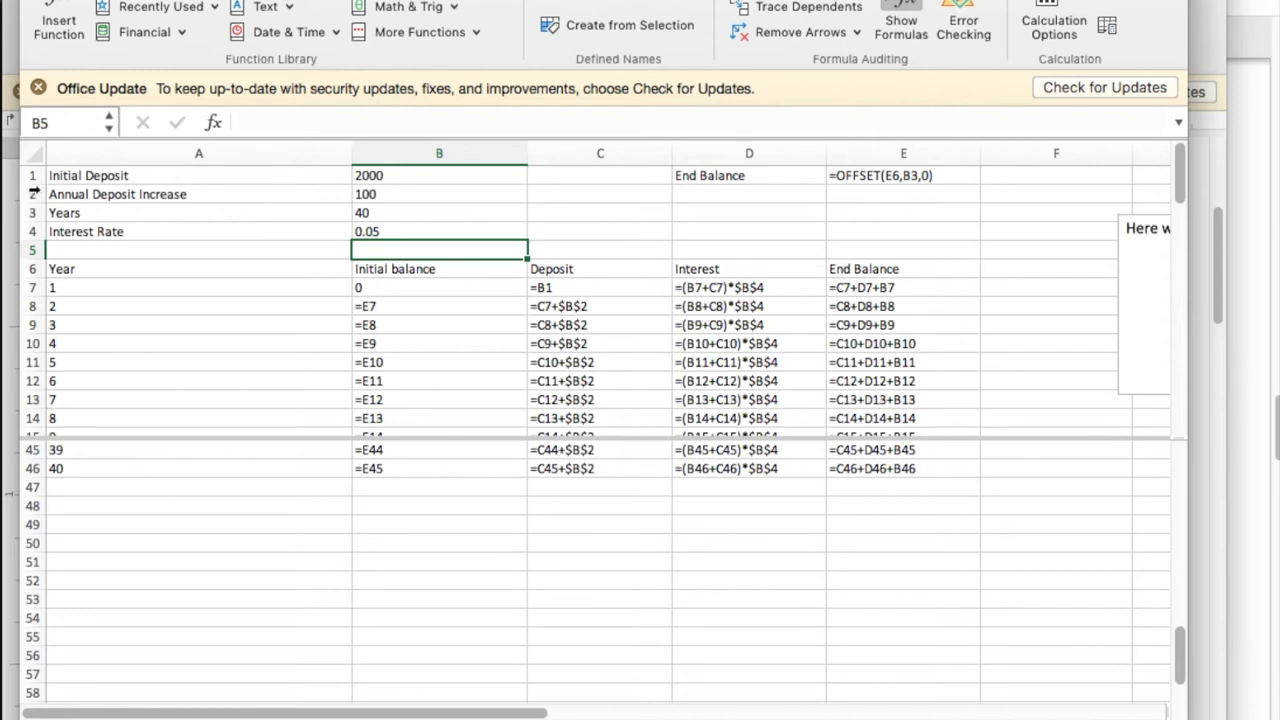
mouse_move(540, 236)
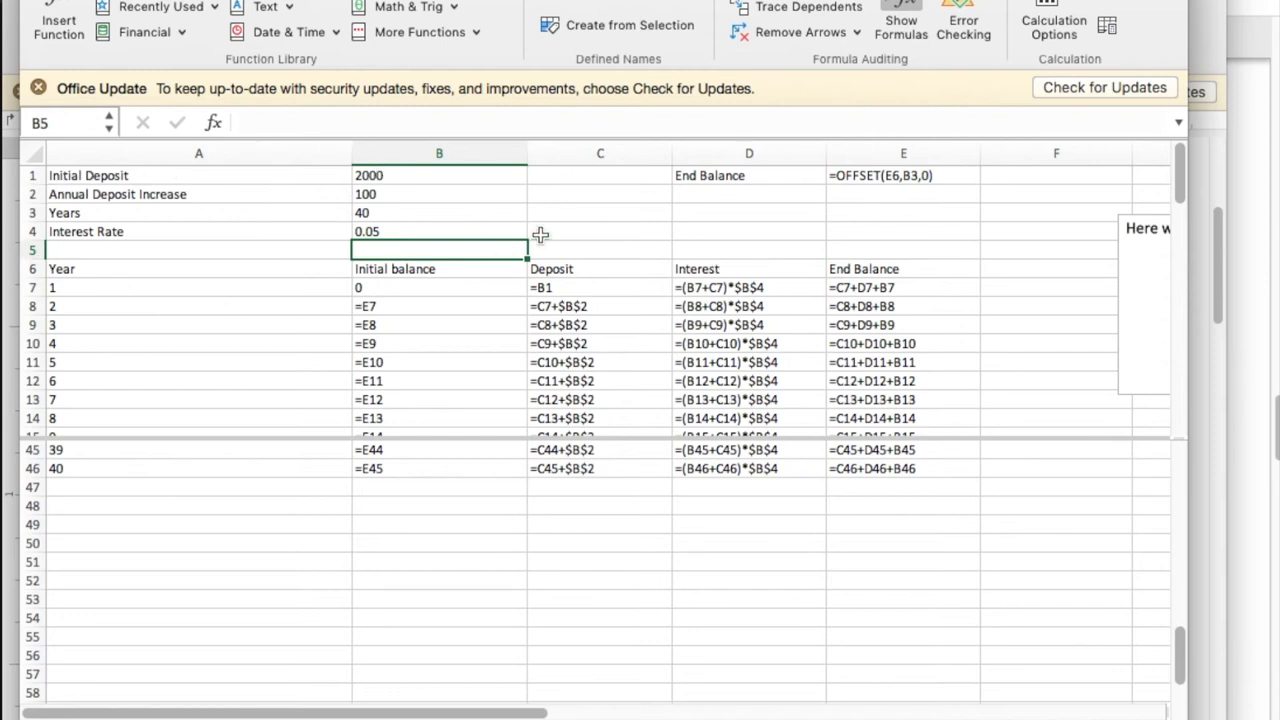
mouse_move(820, 8)
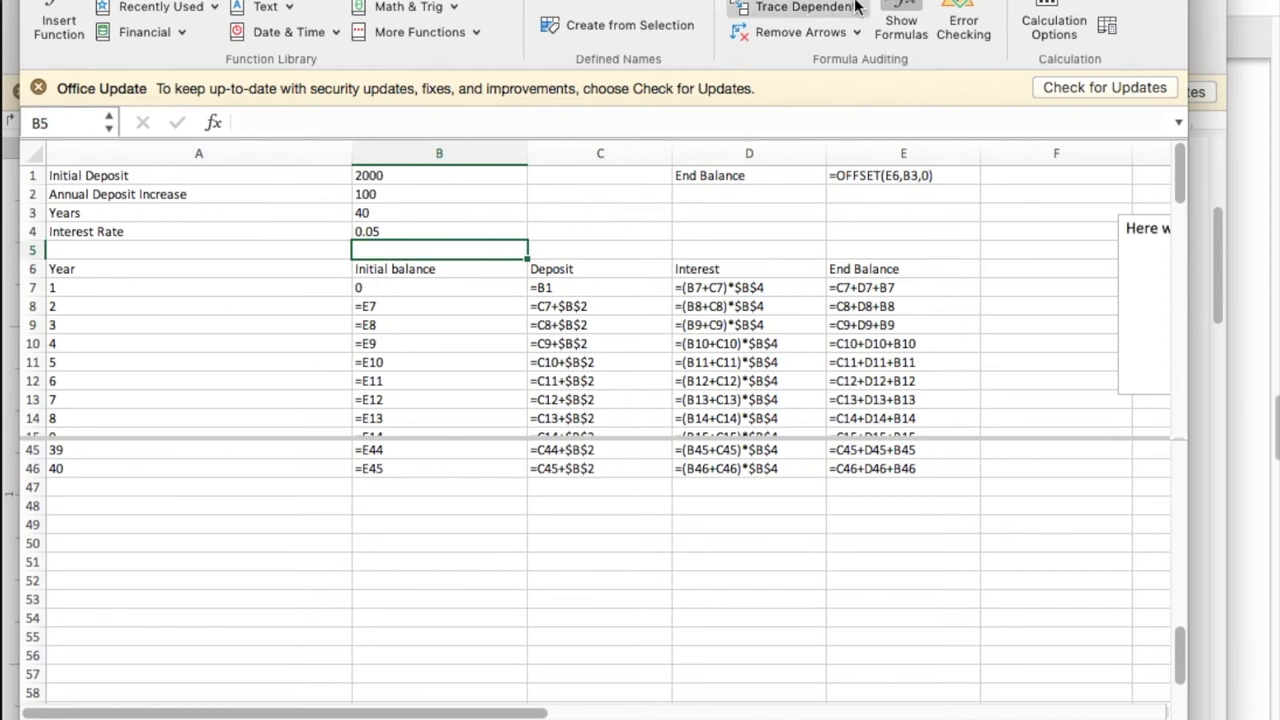
Switch the ribbon to the Data tab for the what-if forecasting tools.
click(900, 20)
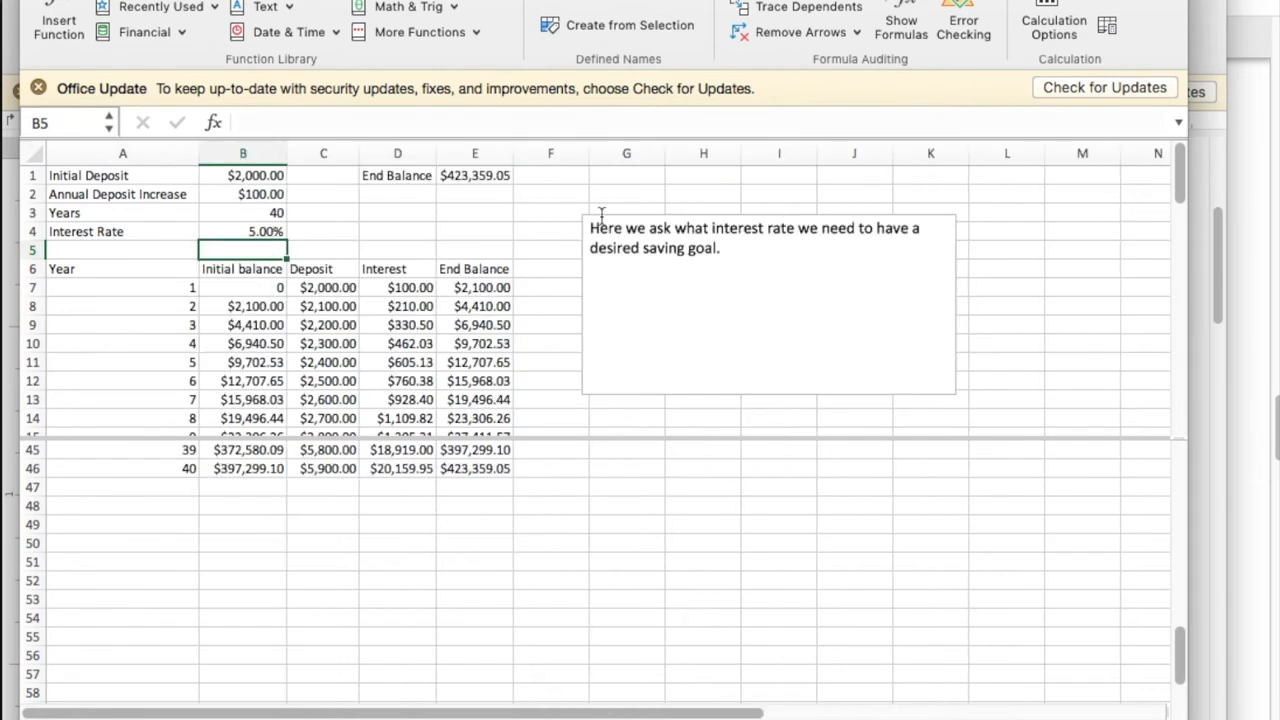
mouse_move(485, 172)
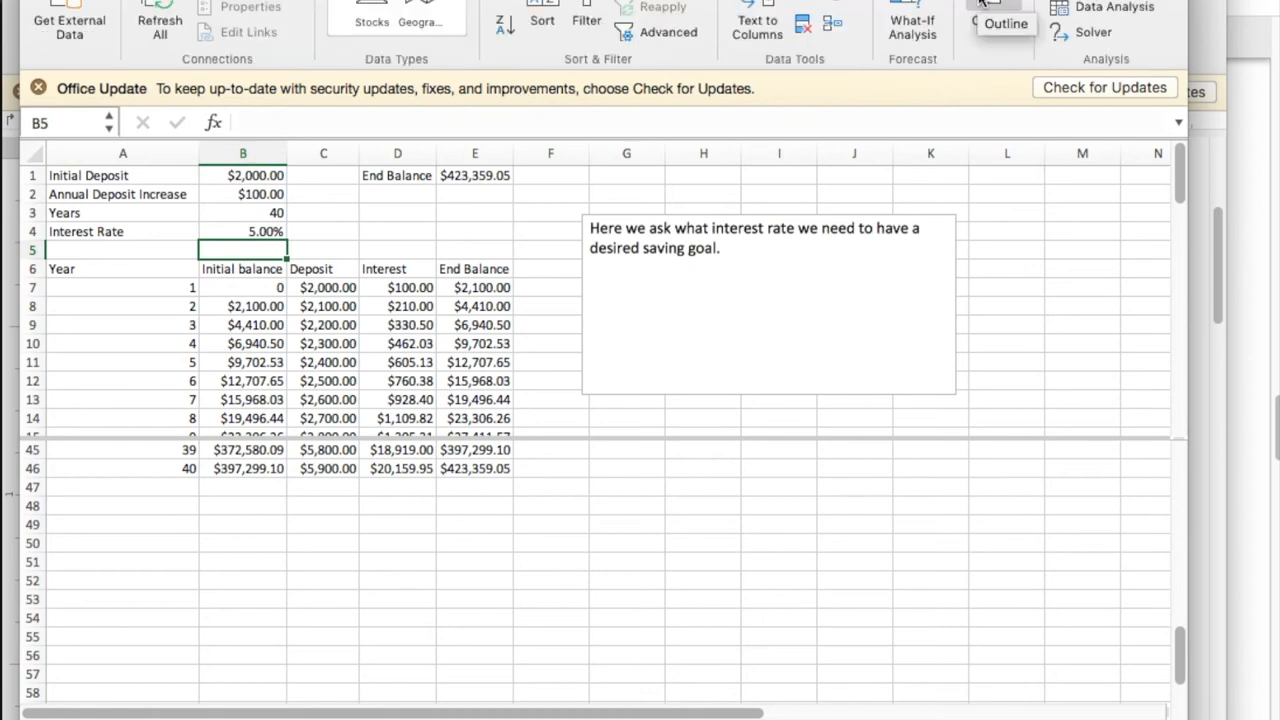
mouse_move(930, 60)
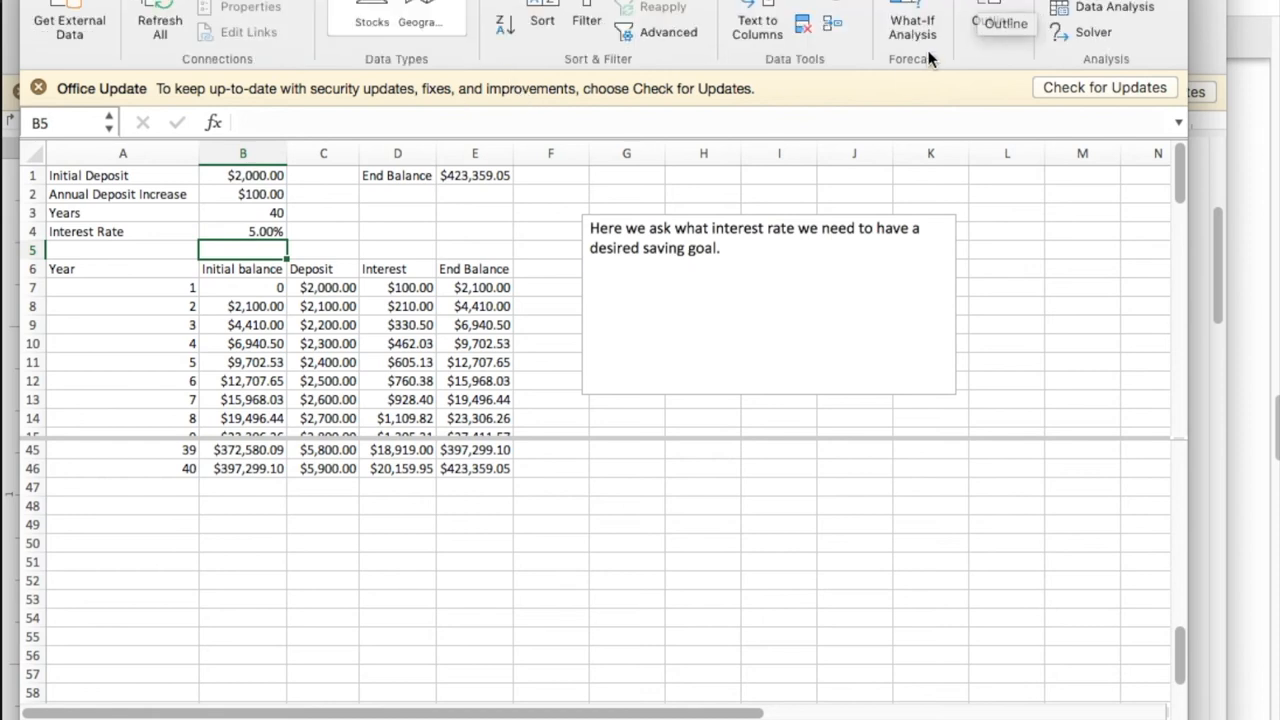
click(911, 22)
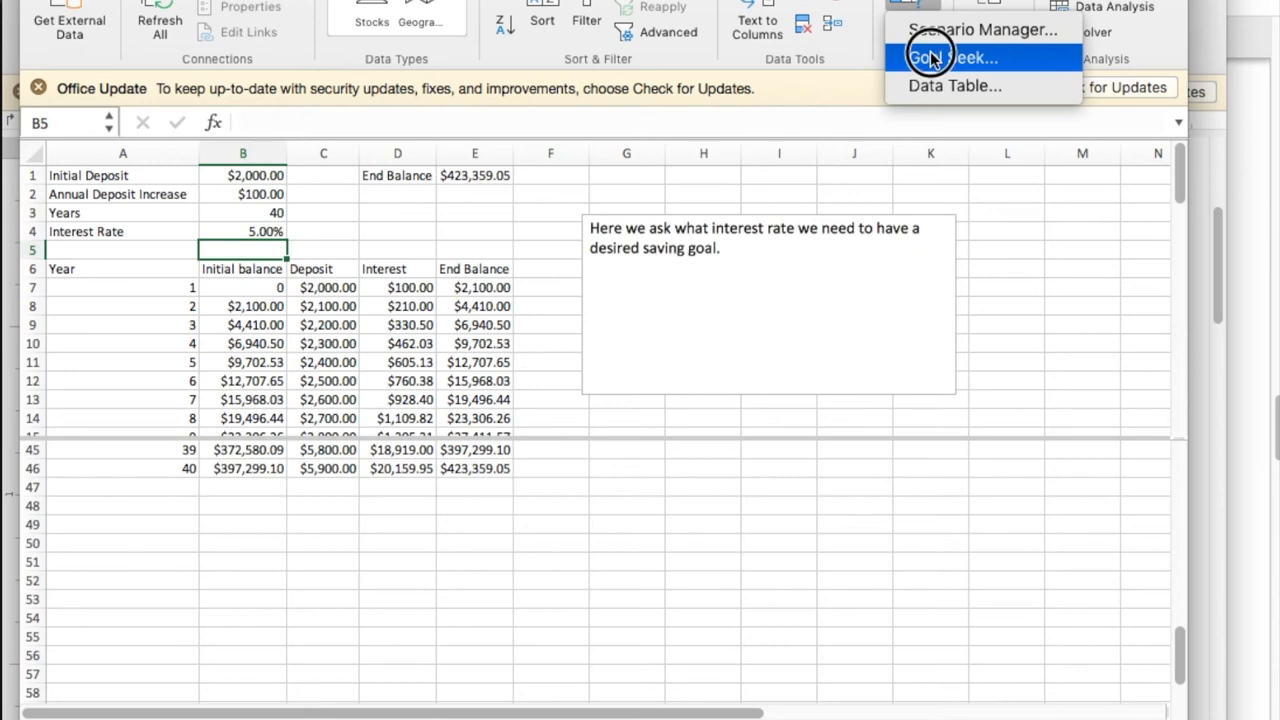
click(953, 57)
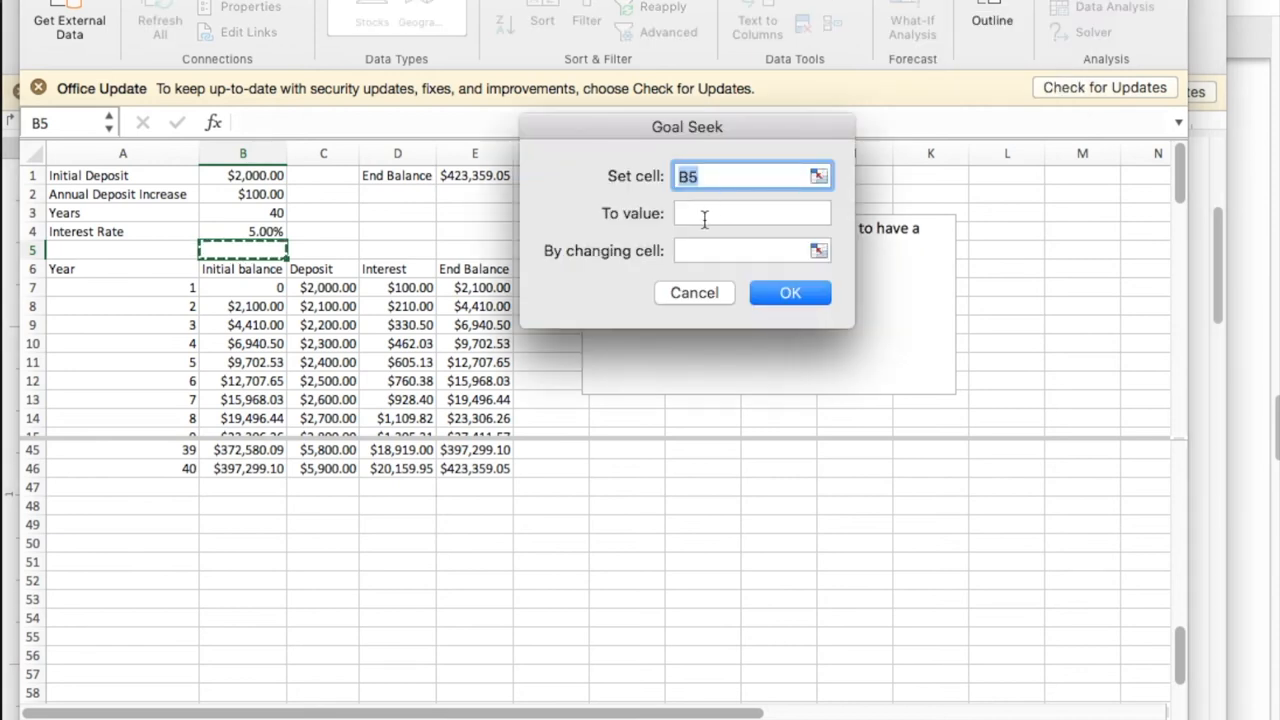
click(474, 194)
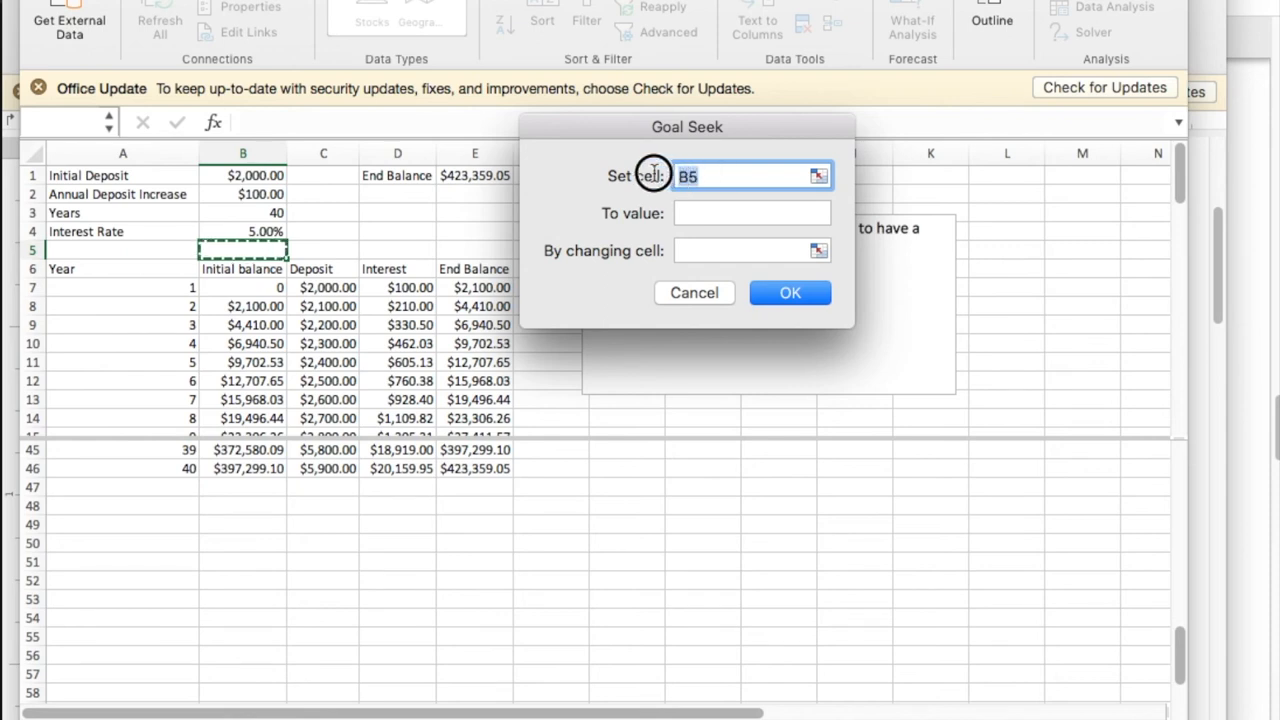
text(e1)
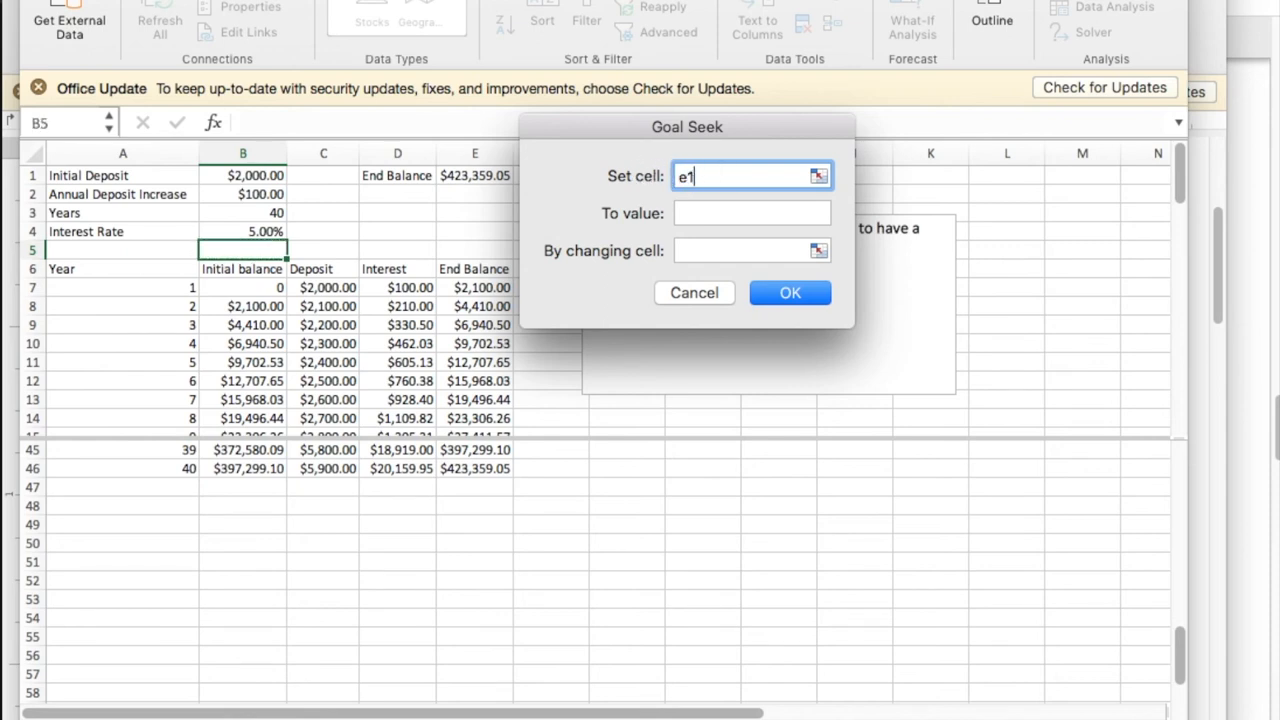
click(751, 212)
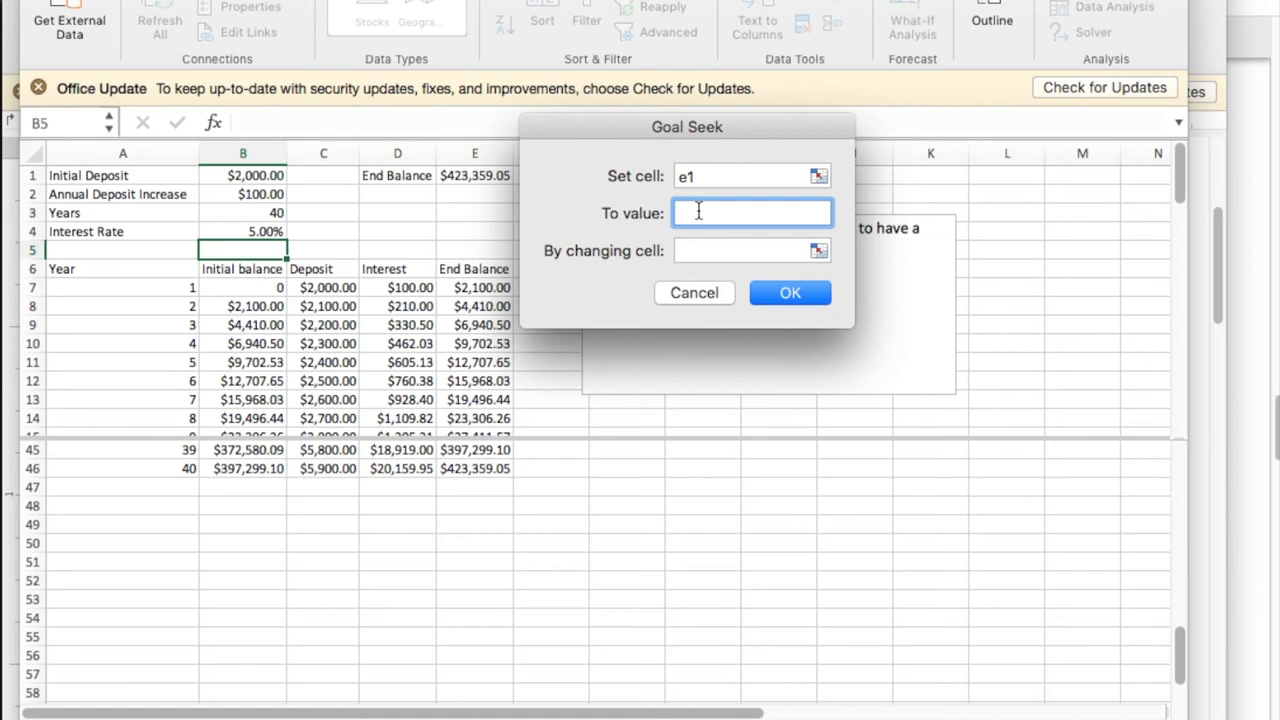
text(500000)
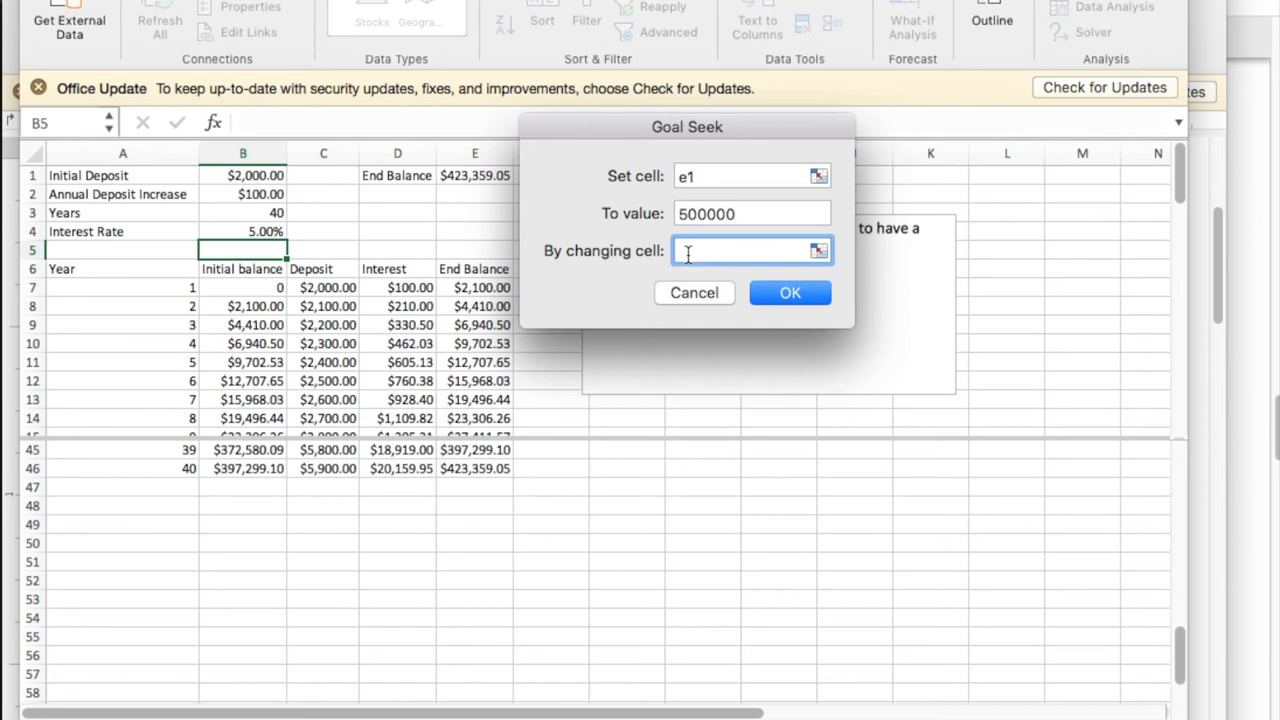
text(b4)
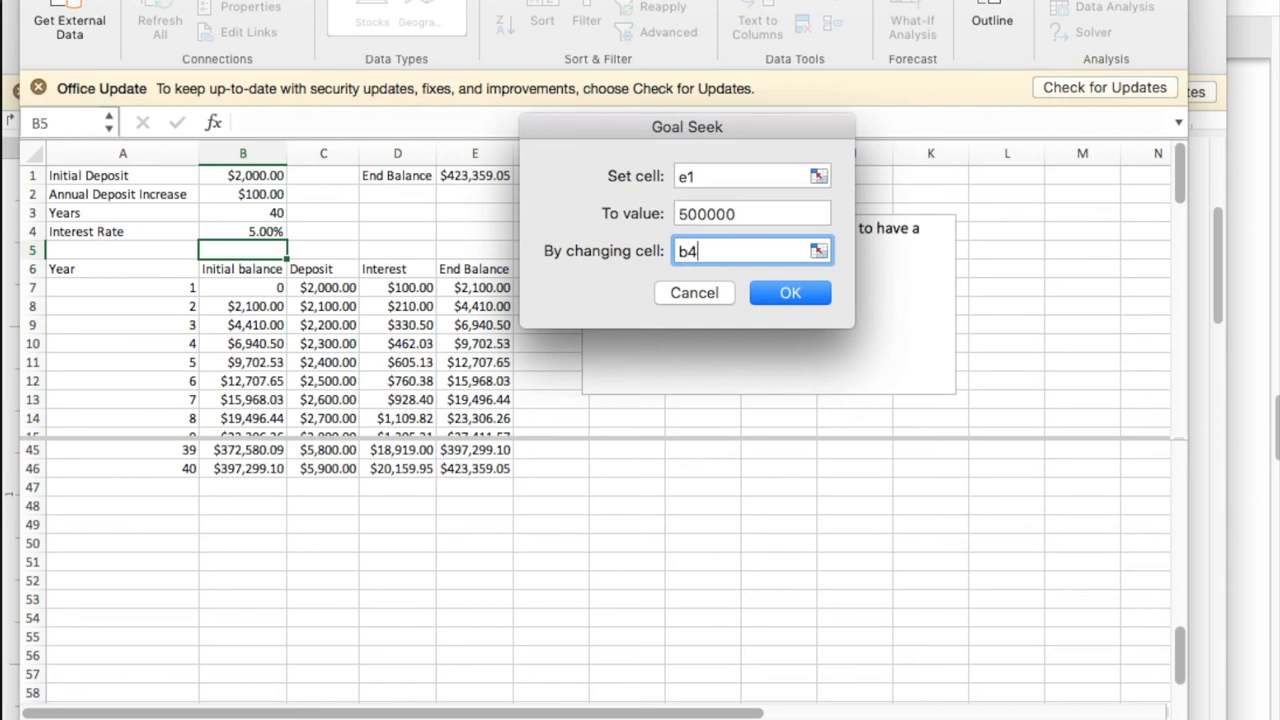
click(789, 292)
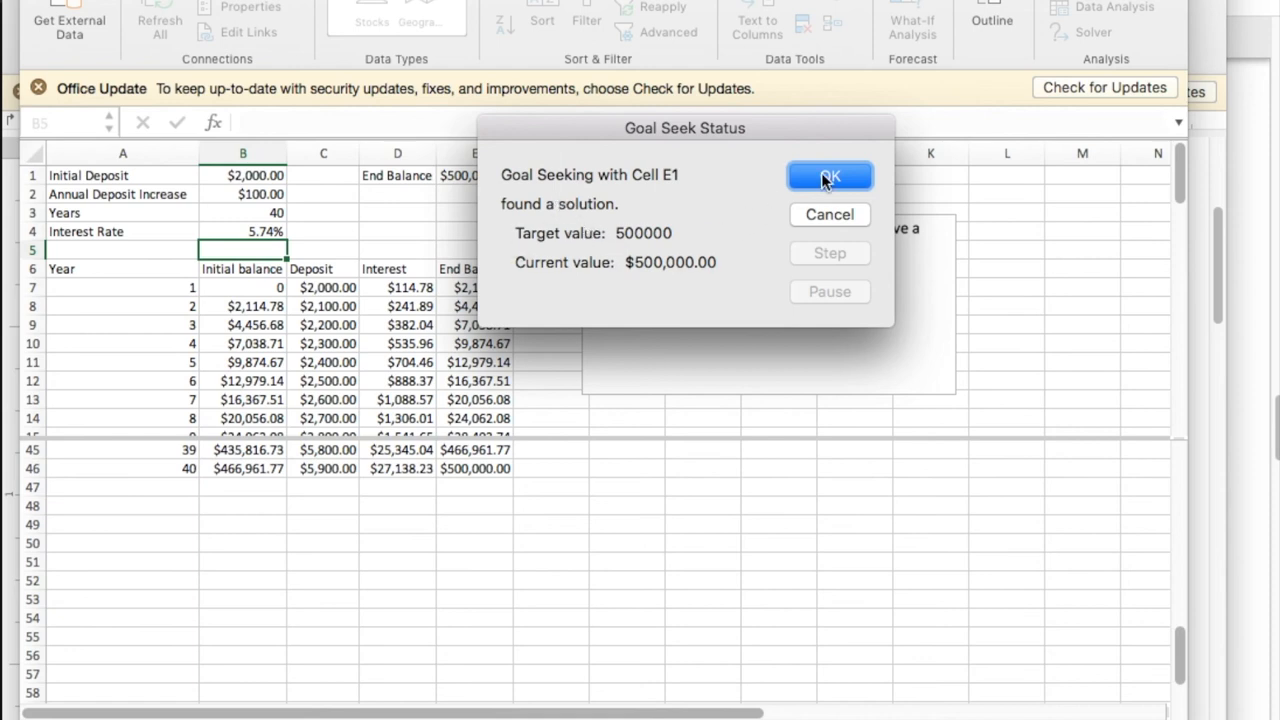
click(829, 176)
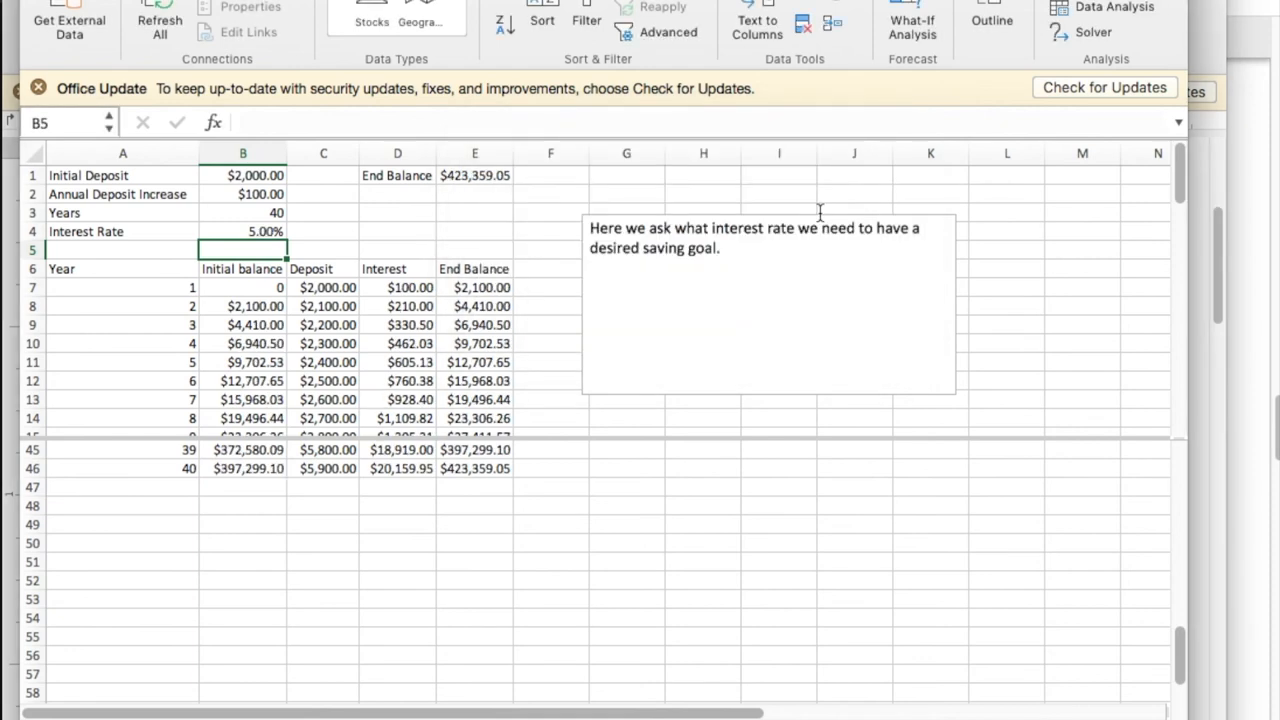
Select End Balance cell E1 and open the What-If Analysis menu.
click(475, 175)
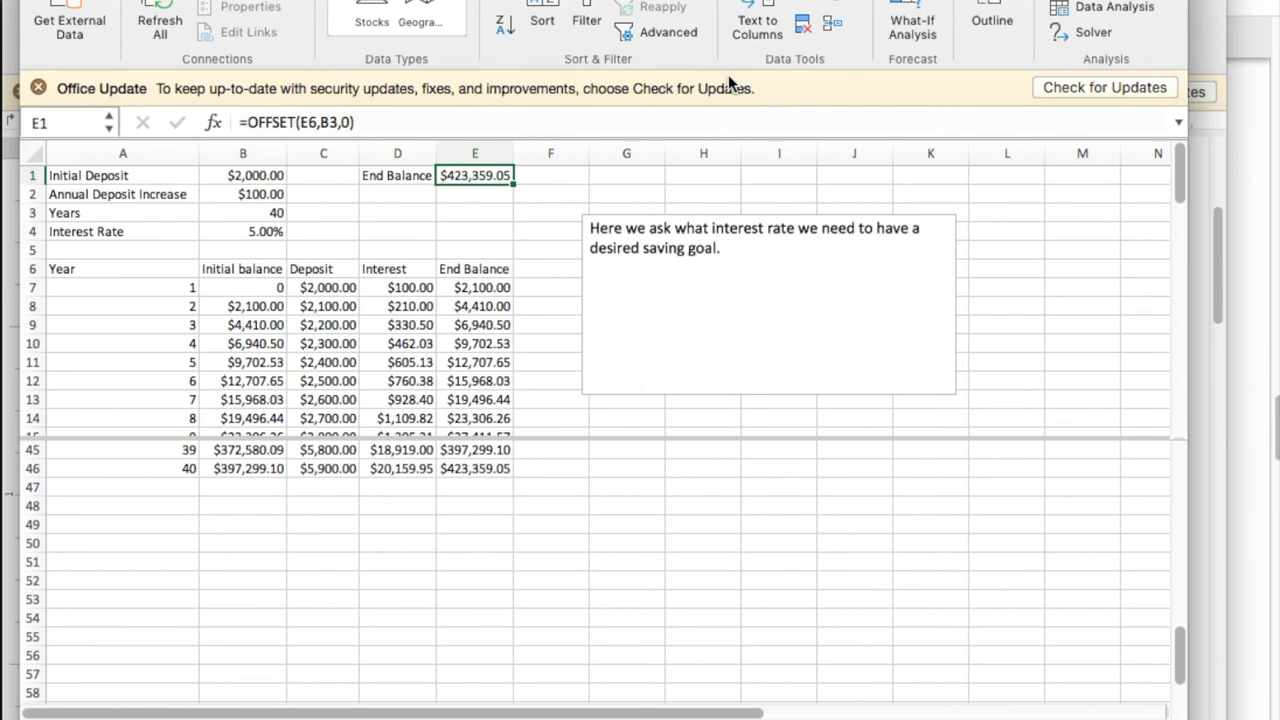
mouse_move(770, 60)
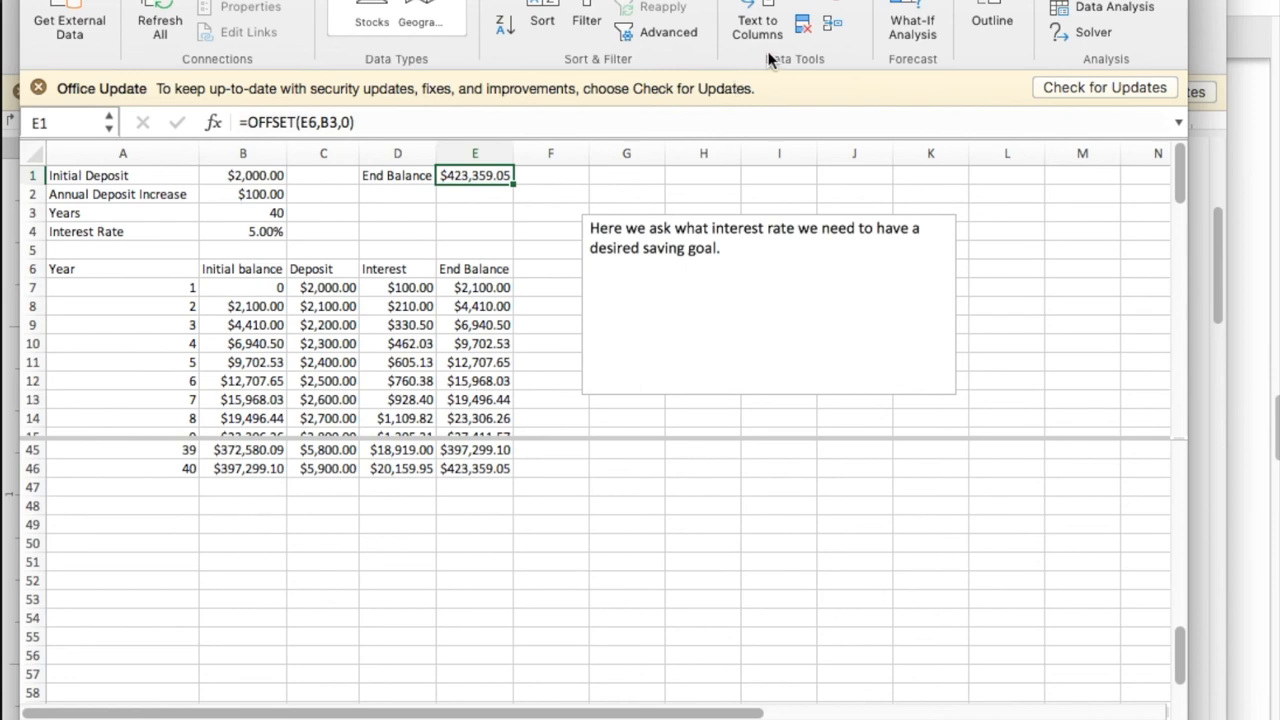
click(911, 22)
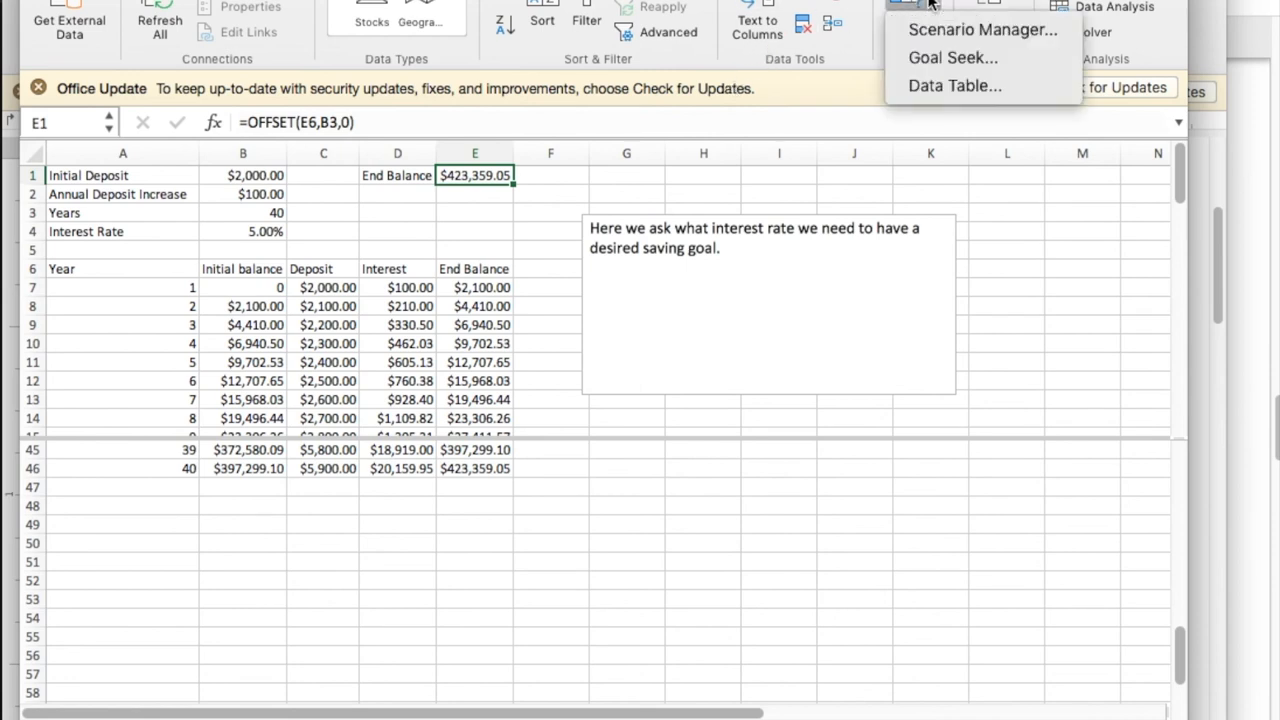
Goal Seek E1 to 500000 by changing B2, yielding a $145.17 annual increase.
click(951, 57)
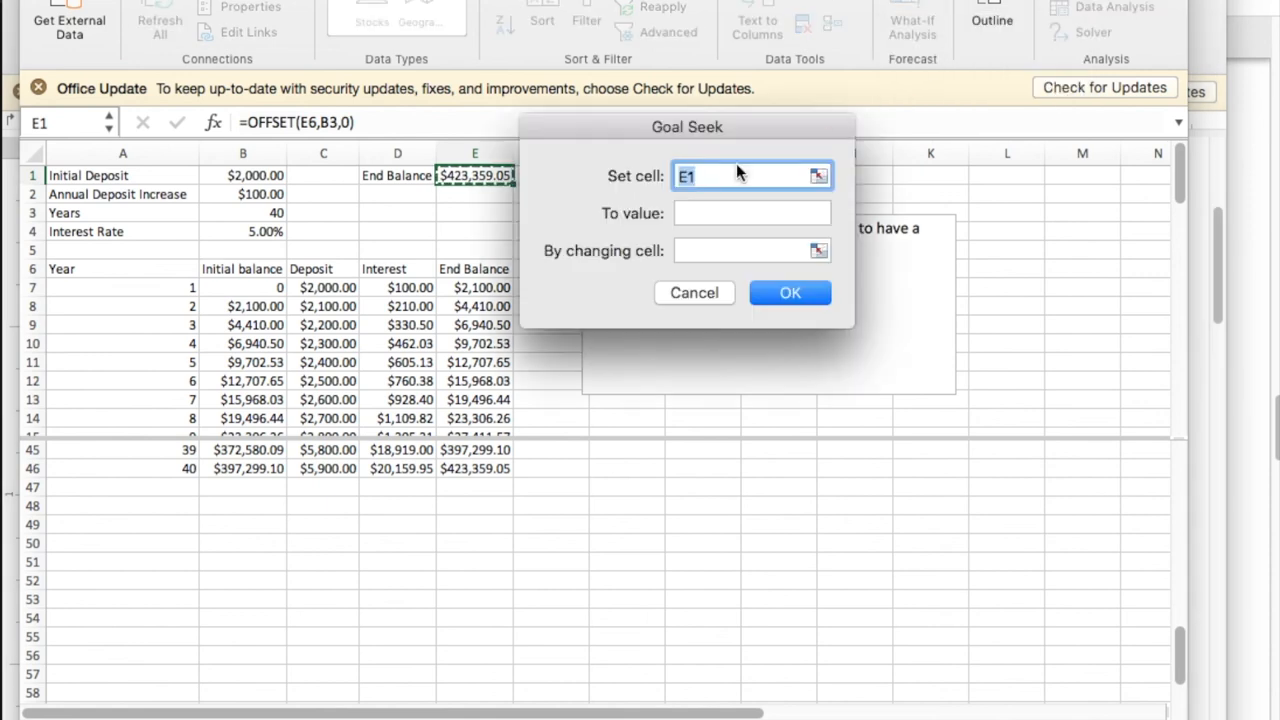
click(751, 213)
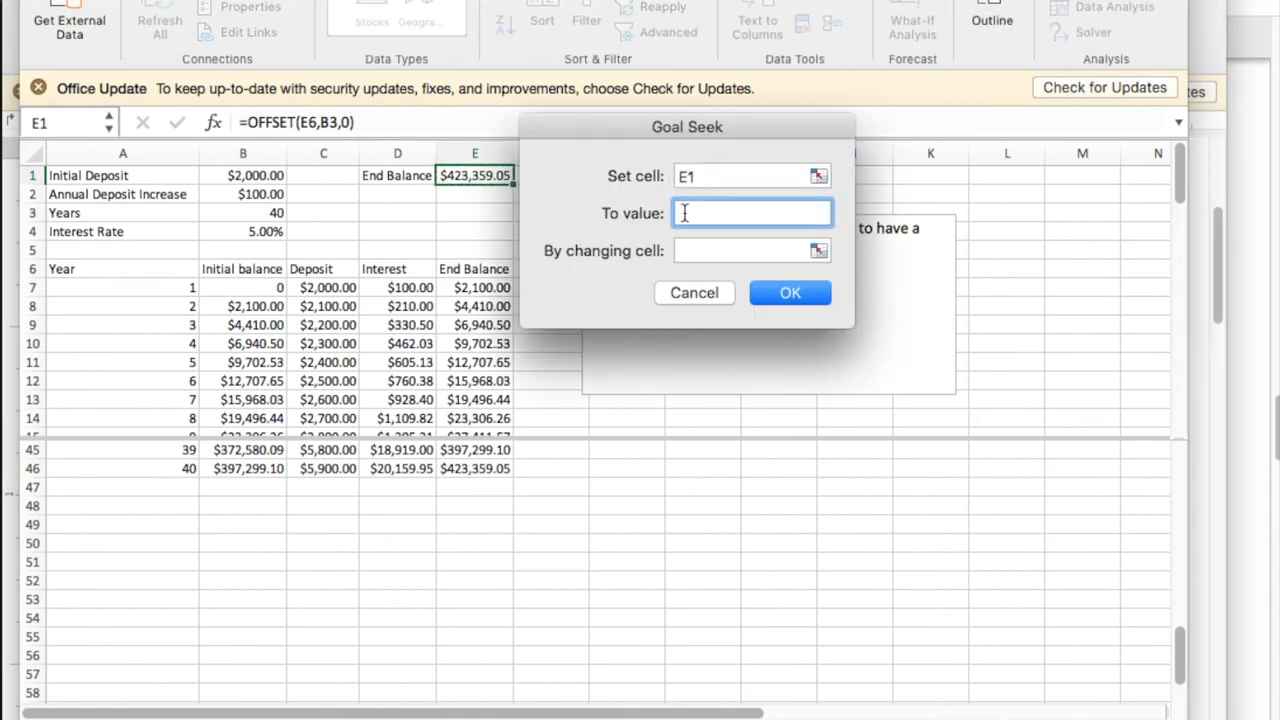
text(500000)
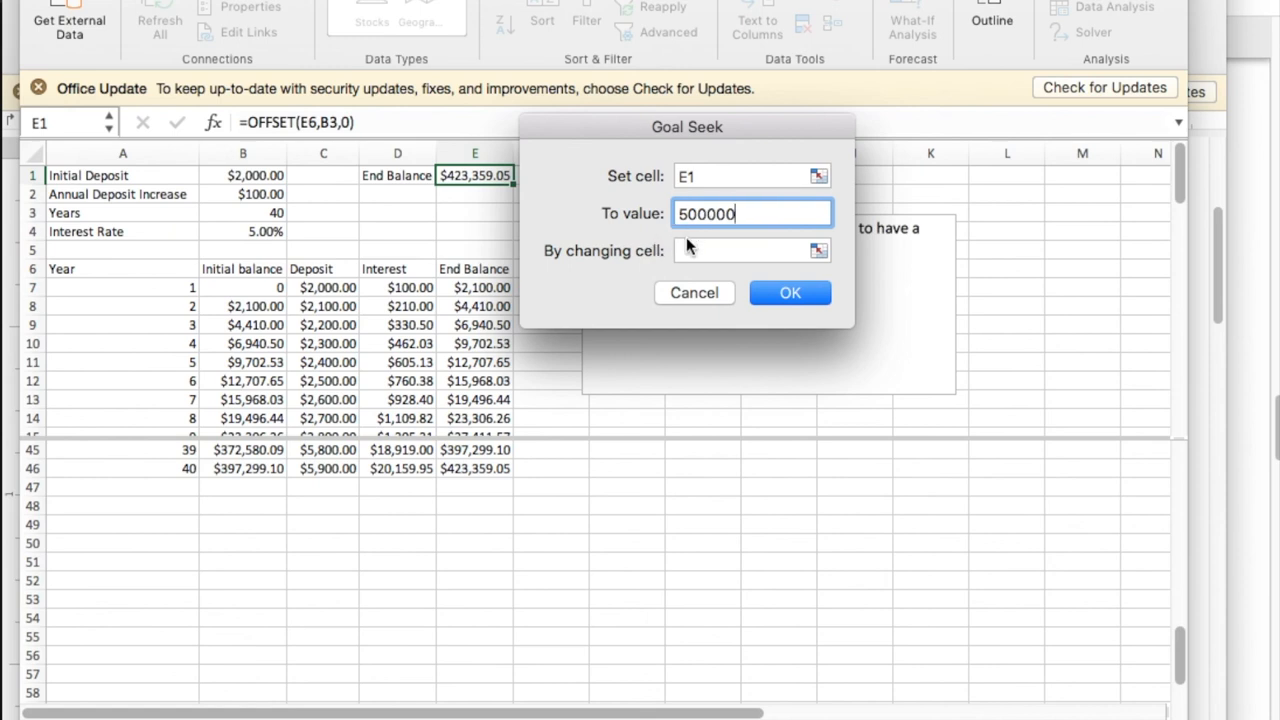
text(b2)
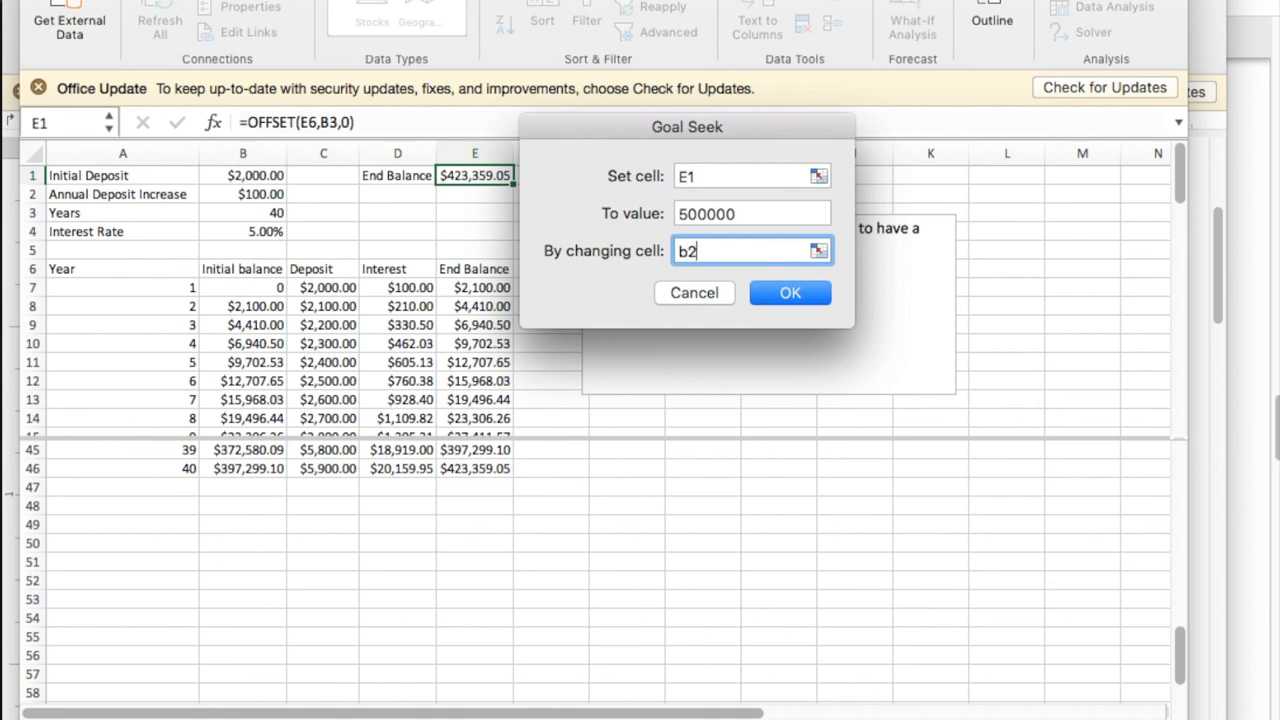
click(789, 292)
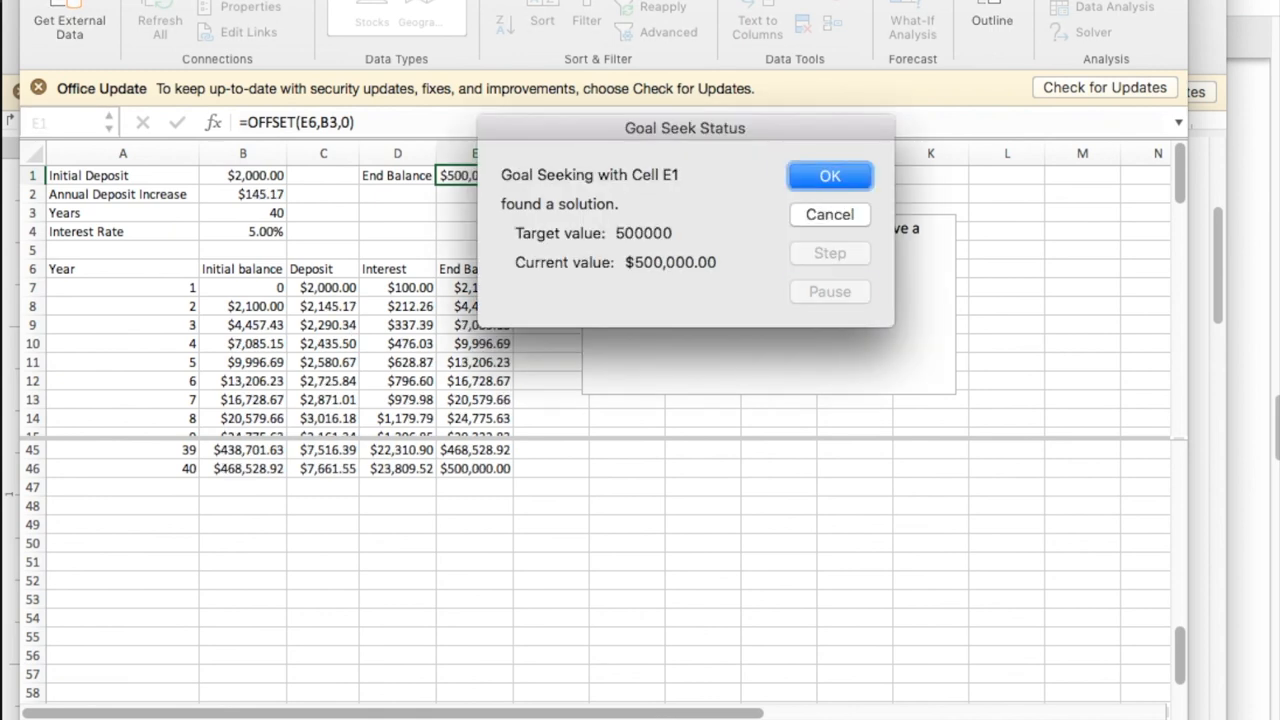